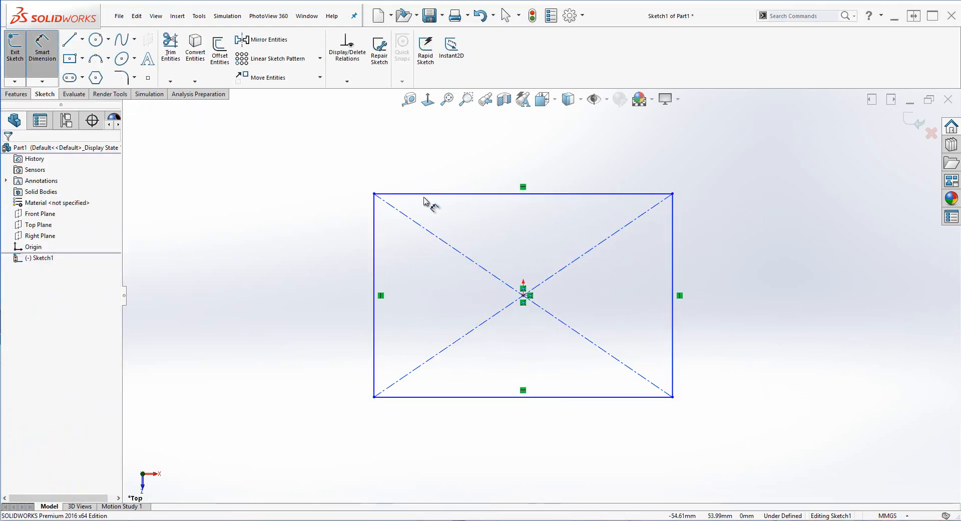
Step: Extrude the 2750 by 915 rectangle into a thin tabletop slab
{"action": "left_click", "coordinate": [522, 192]}
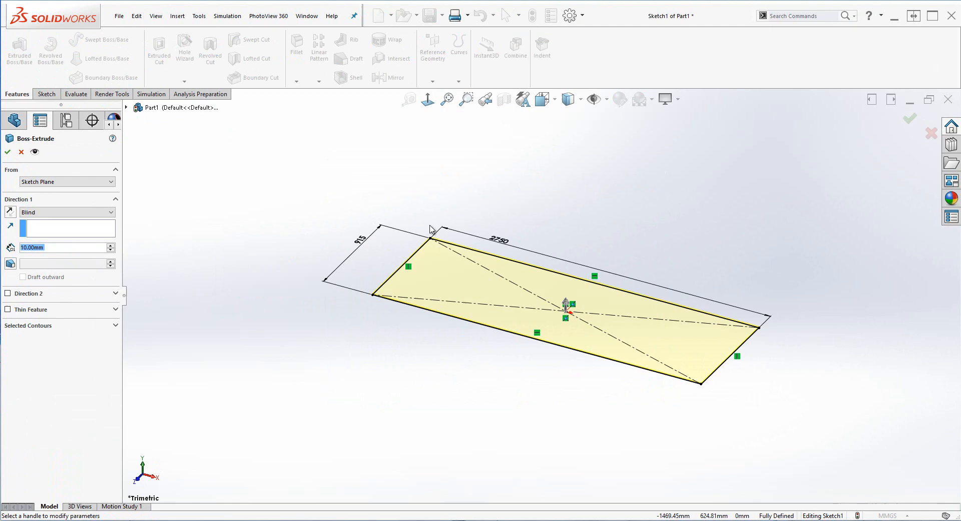
{"action": "left_click", "coordinate": [7, 151]}
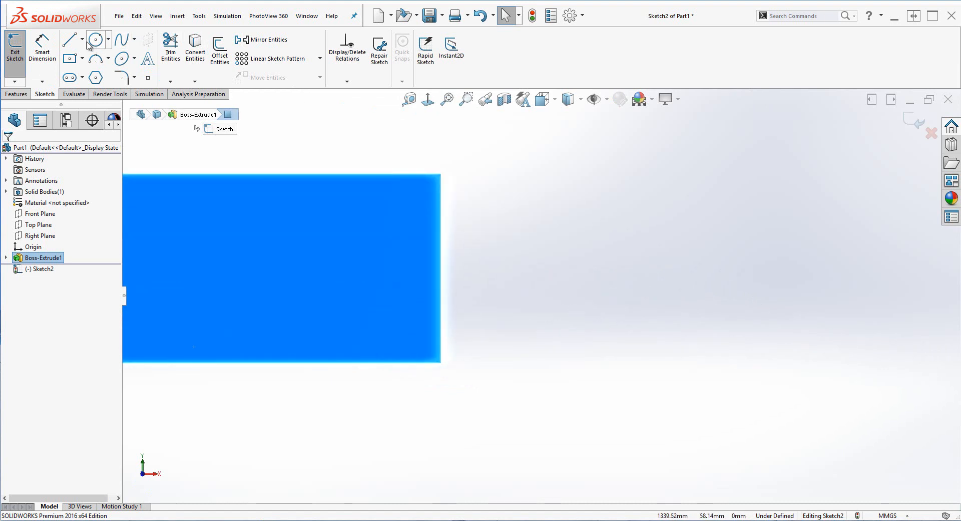
Step: Finish the rounded corner profile sketch and reassign path and profile for the sweep
{"action": "left_click", "coordinate": [94, 58]}
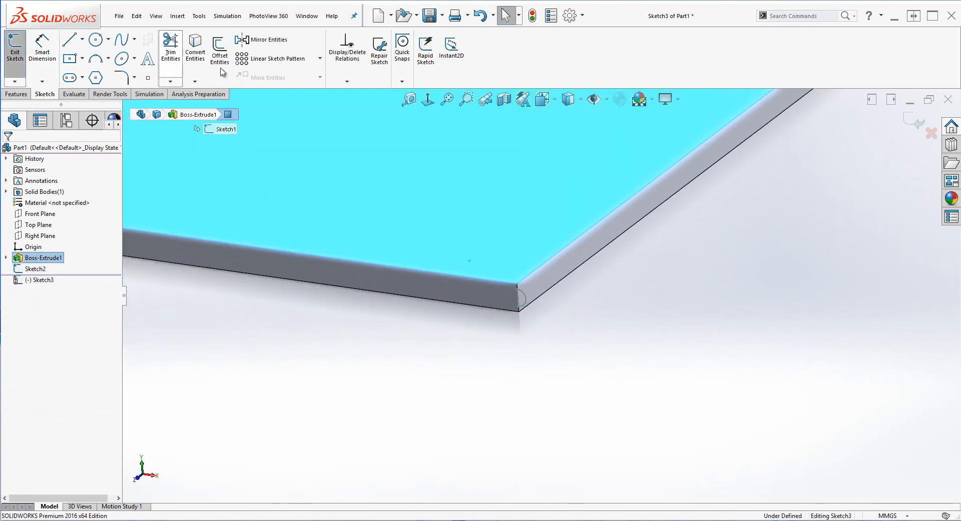
{"action": "left_click", "coordinate": [14, 49]}
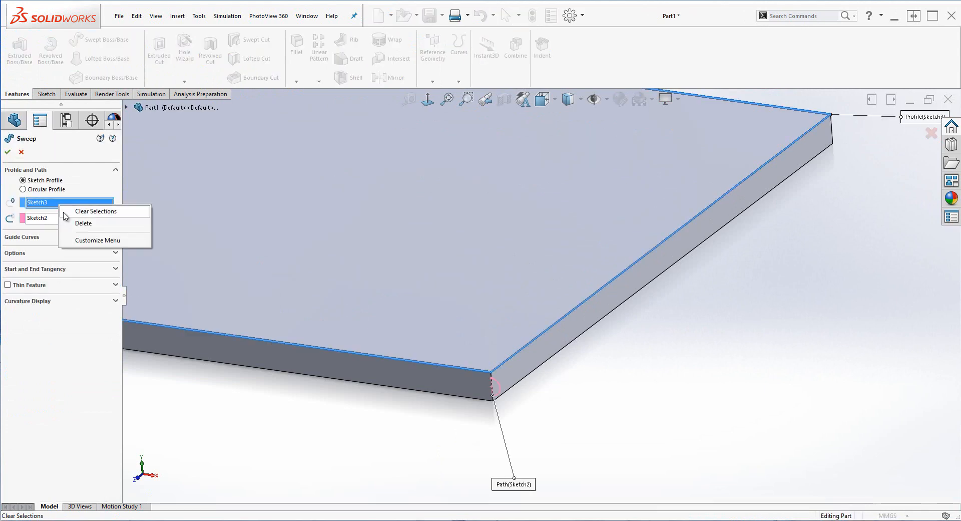
{"action": "left_click", "coordinate": [97, 211]}
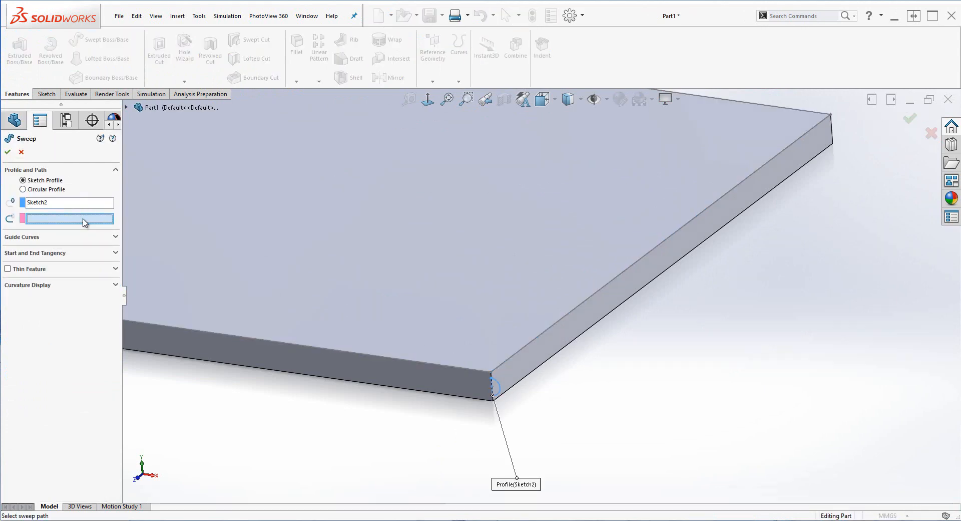
{"action": "left_click", "coordinate": [7, 151]}
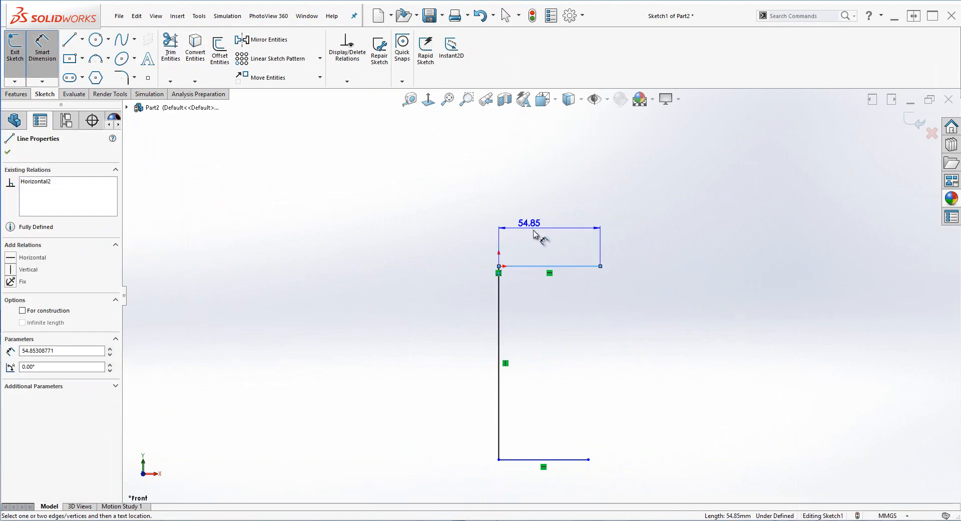
Step: Dimension the leg lines 600, 310 and 294, then begin the inner curved outline
{"action": "left_click", "coordinate": [456, 361]}
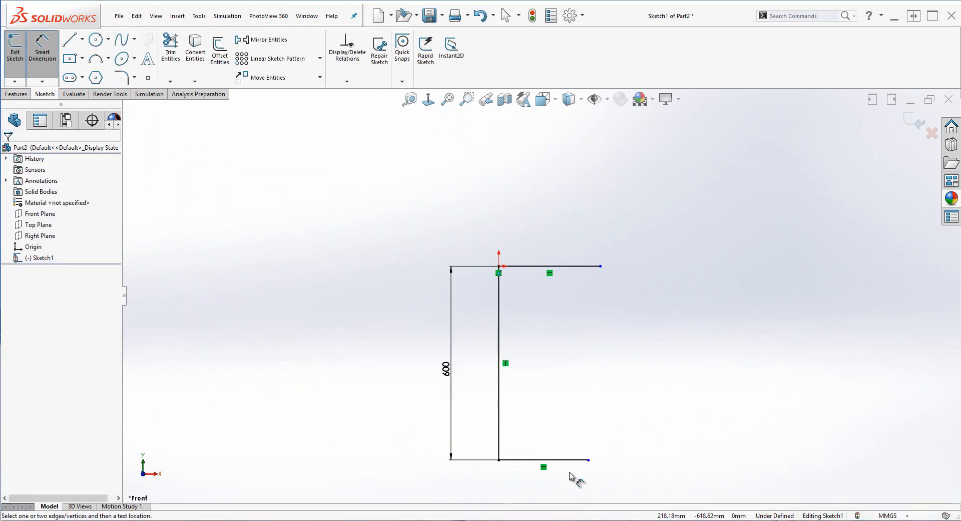
{"action": "left_click", "coordinate": [544, 466]}
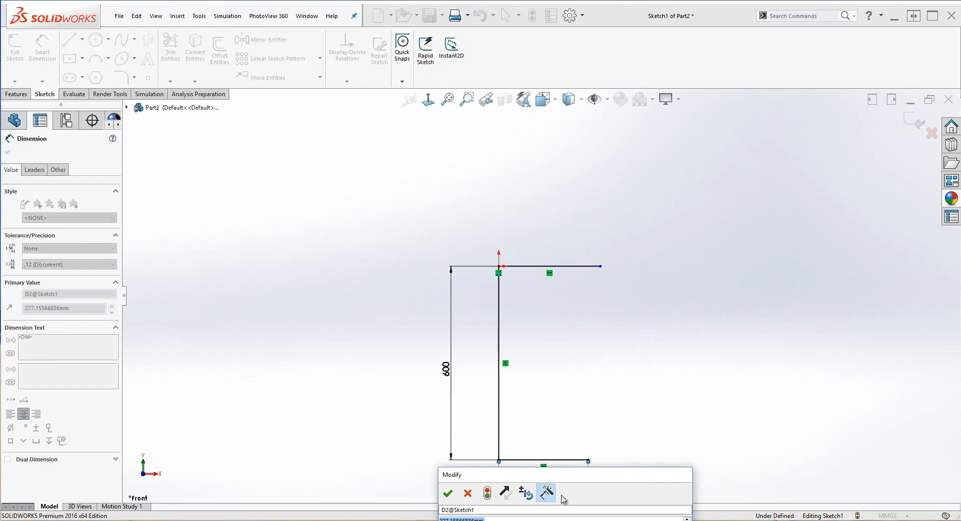
{"action": "left_click", "coordinate": [448, 493]}
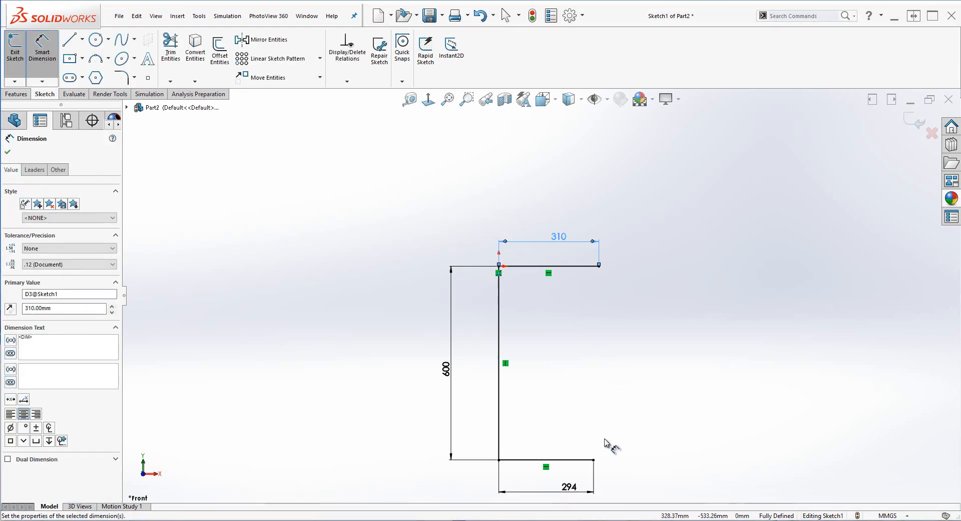
{"action": "left_click", "coordinate": [69, 39]}
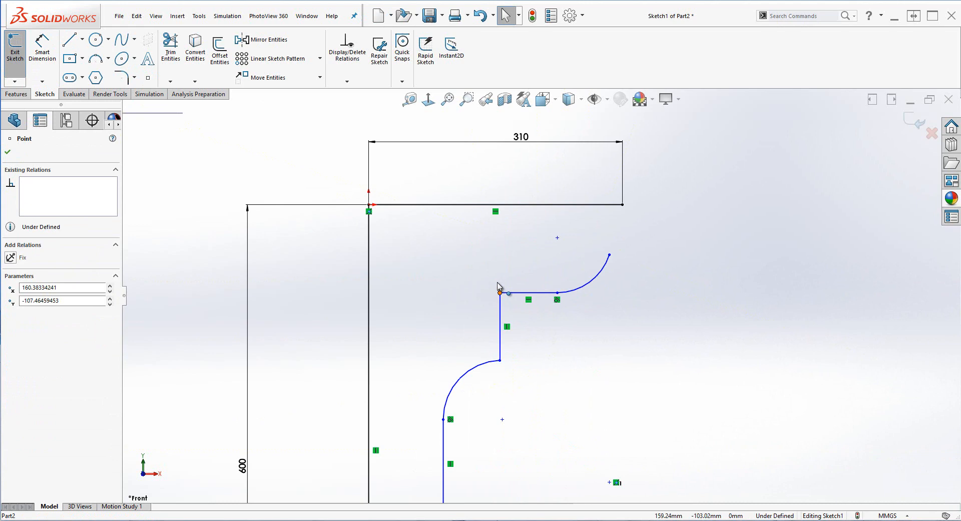
Step: Close the leg profile with lines and arcs and dimension it 275, 75, 70, 60 and R80
{"action": "left_click_drag", "start_coordinate": [500, 291], "coordinate": [606, 205]}
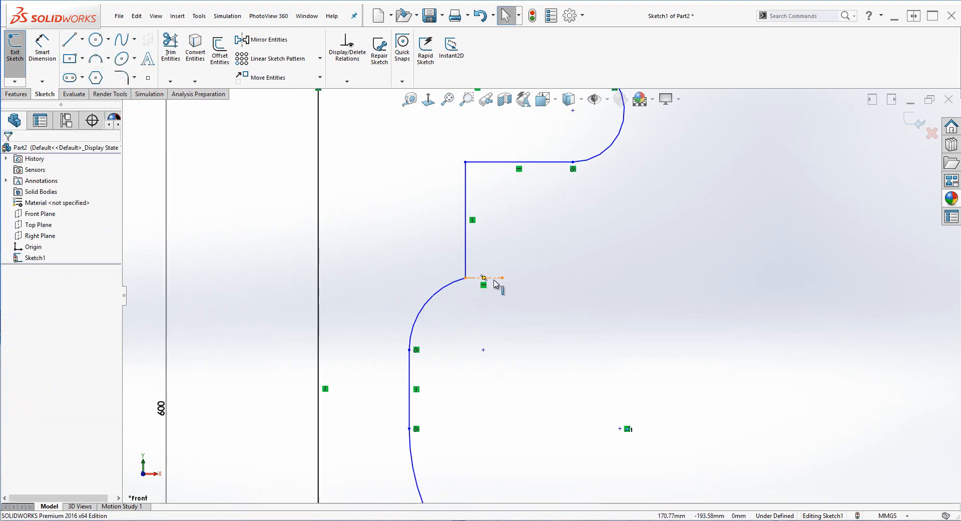
{"action": "left_click", "coordinate": [482, 277]}
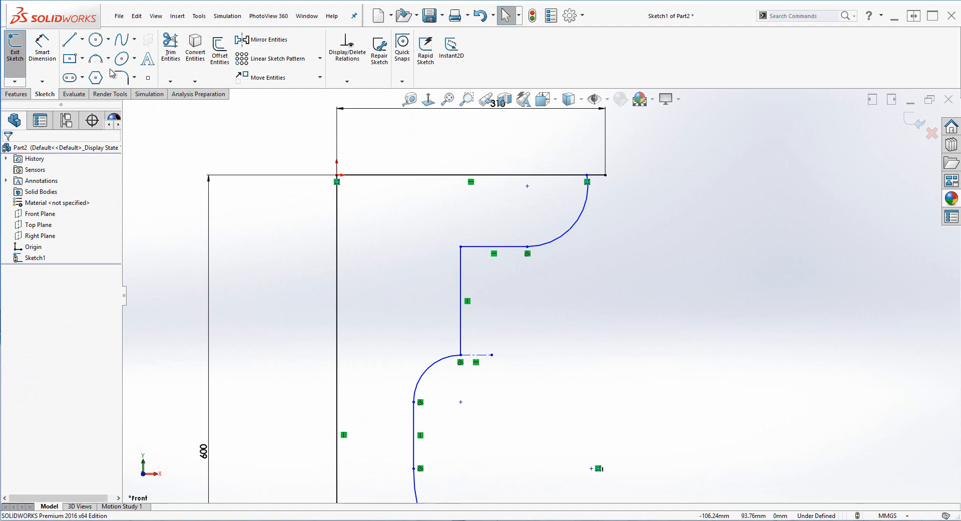
{"action": "left_click", "coordinate": [573, 224]}
{"action": "type", "text": "70"}
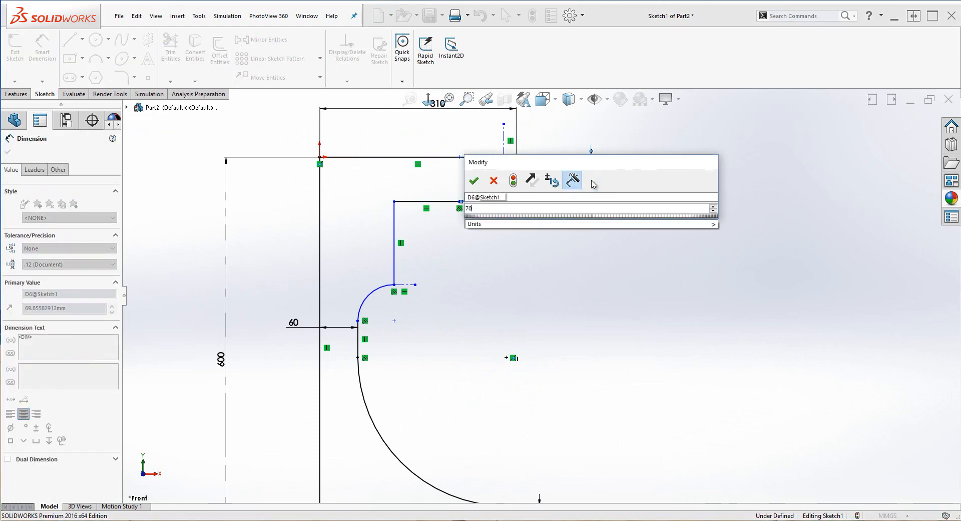
{"action": "left_click", "coordinate": [473, 179]}
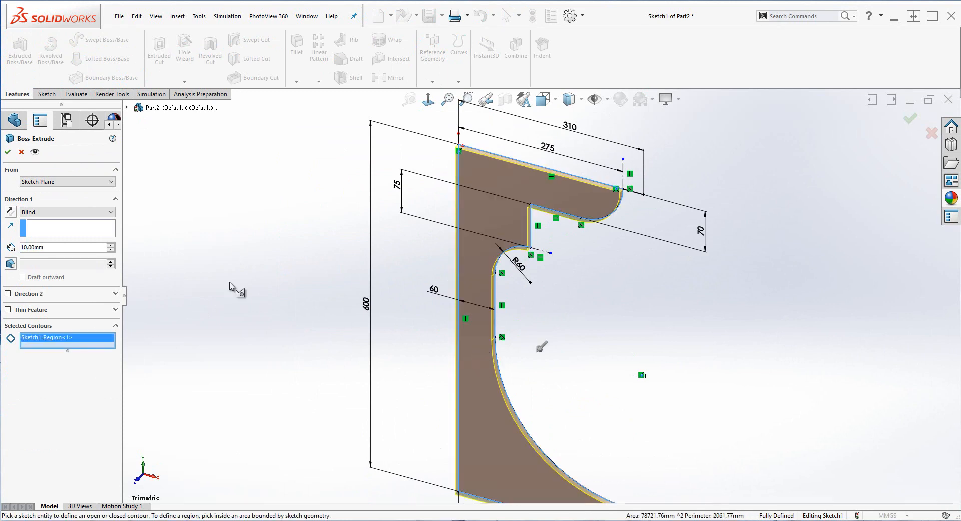
Step: Extrude the leg profile 68 mm with Mid Plane direction
{"action": "left_click", "coordinate": [66, 211]}
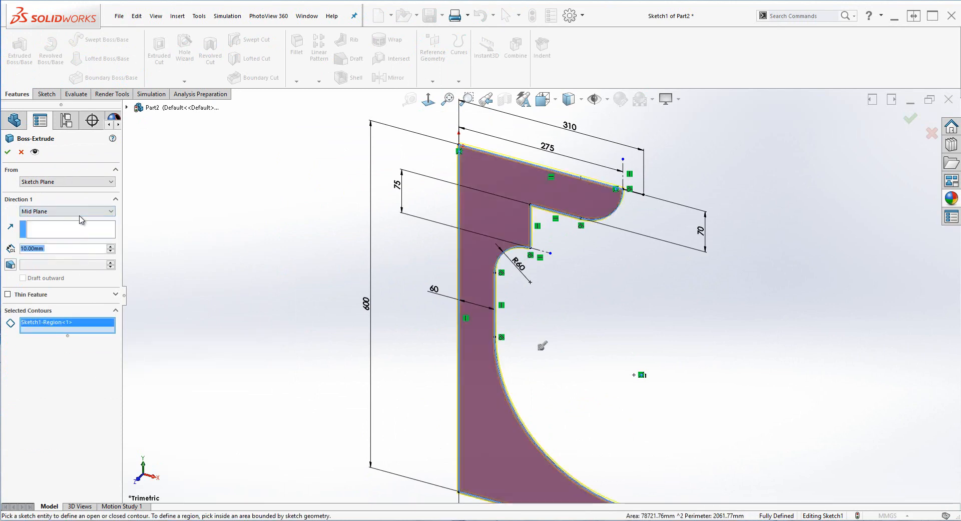
{"action": "type", "text": "68.00mm"}
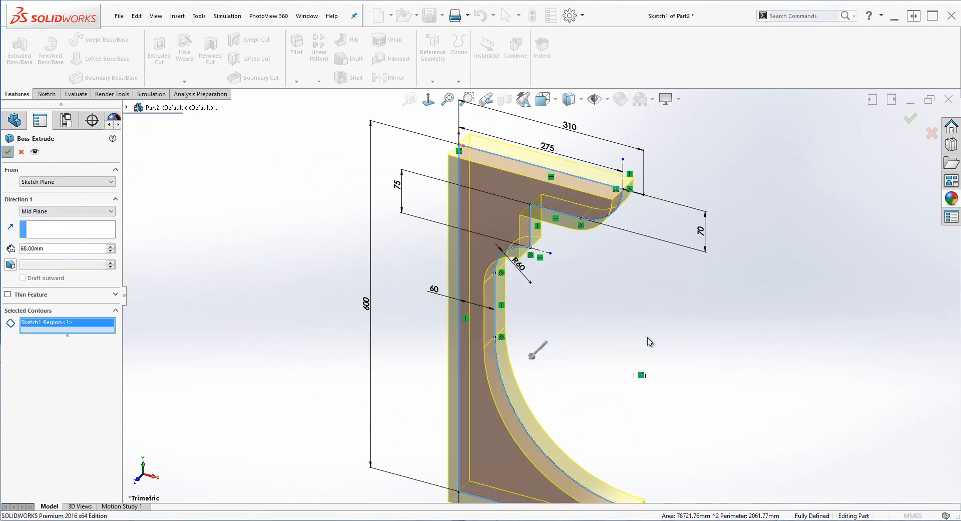
{"action": "left_click", "coordinate": [7, 152]}
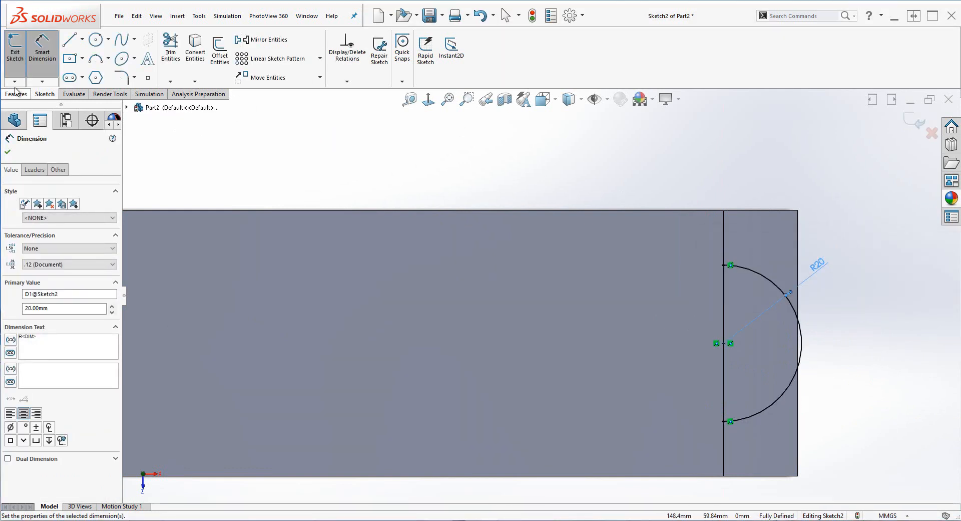
Step: Sweep the R20 semicircle profile along the leg's curved inner edge
{"action": "left_click", "coordinate": [68, 39]}
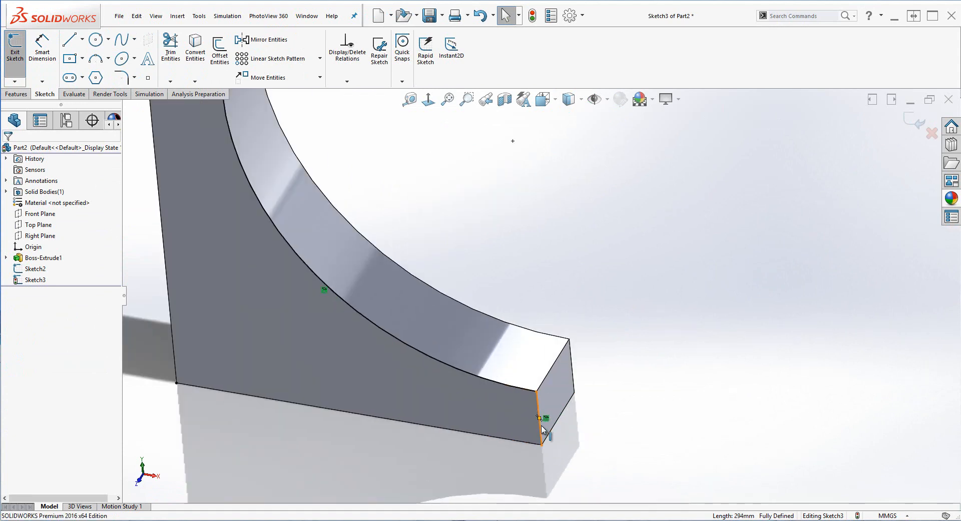
{"action": "left_click", "coordinate": [14, 47]}
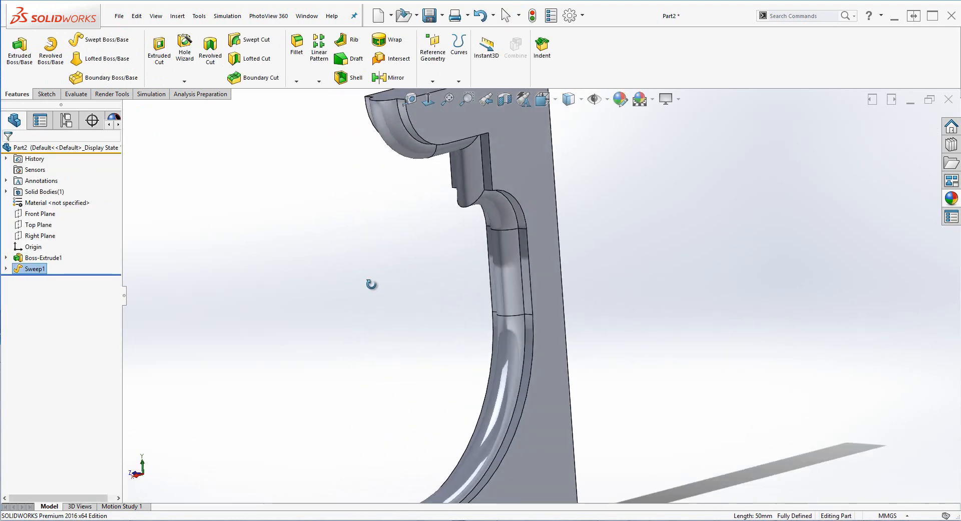
Step: Round the leg's edges with a 10 mm fillet
{"action": "left_click", "coordinate": [296, 48]}
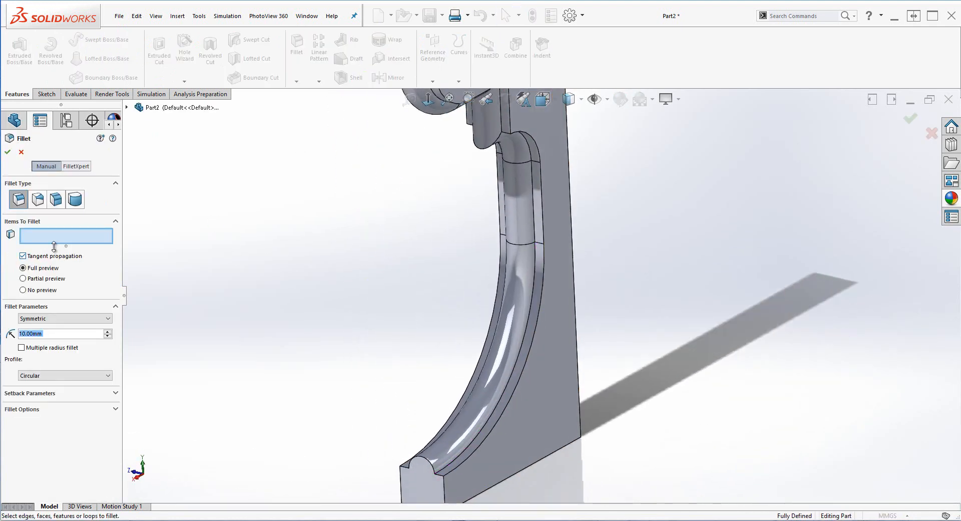
{"action": "left_click", "coordinate": [517, 196]}
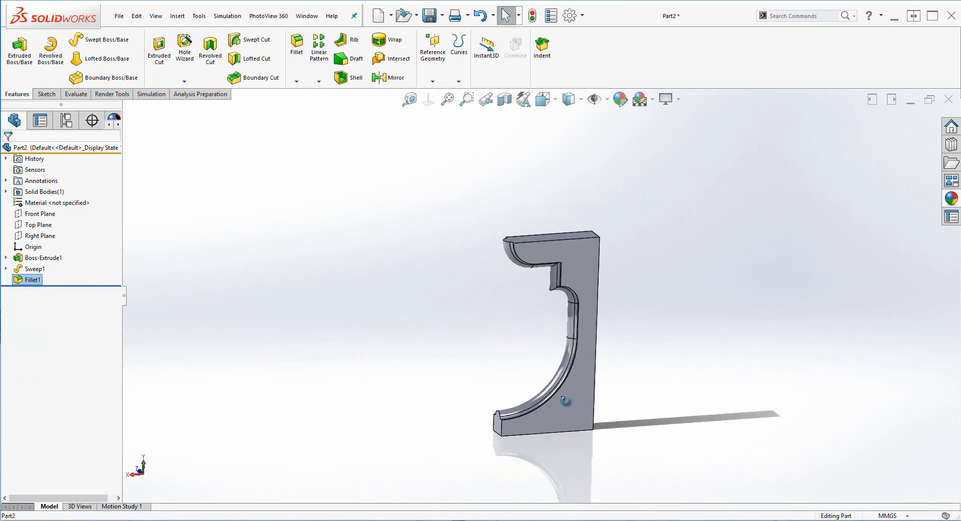
{"action": "left_click", "coordinate": [219, 48]}
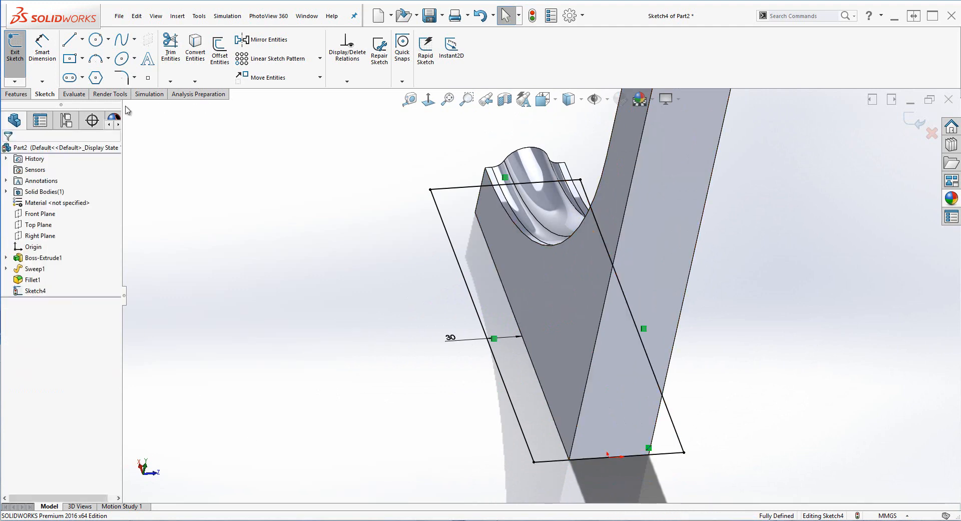
Step: Extrude the 30 mm offset base rectangle 40 mm and start a sketch on the leg face
{"action": "left_click", "coordinate": [19, 49]}
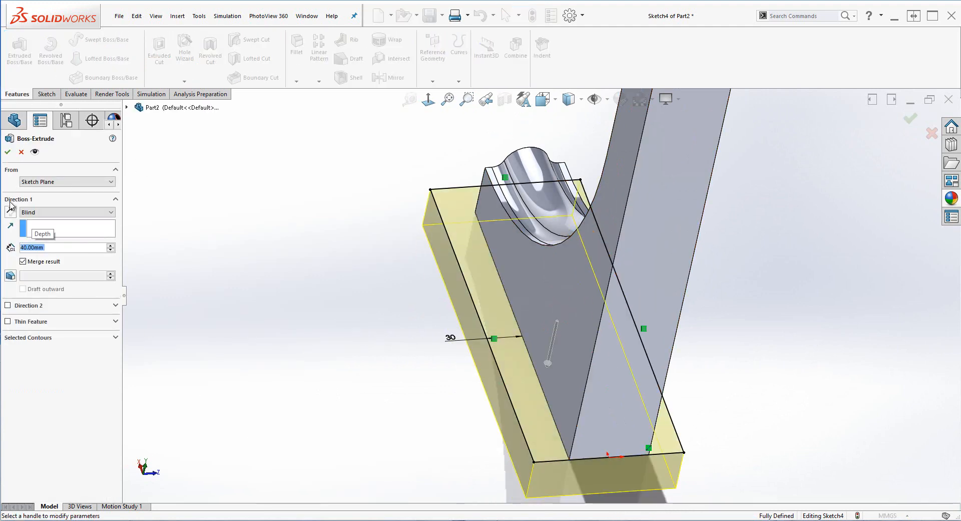
{"action": "left_click", "coordinate": [7, 151]}
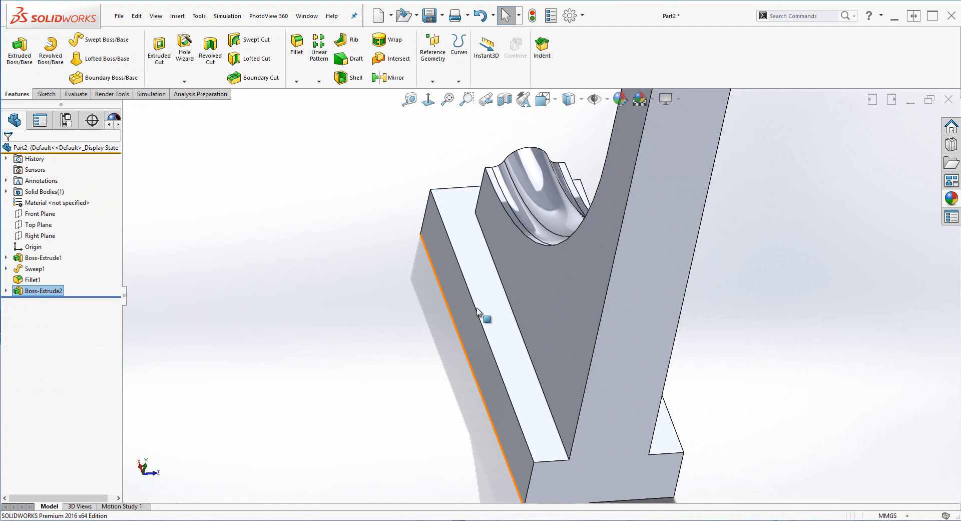
{"action": "left_click", "coordinate": [428, 99]}
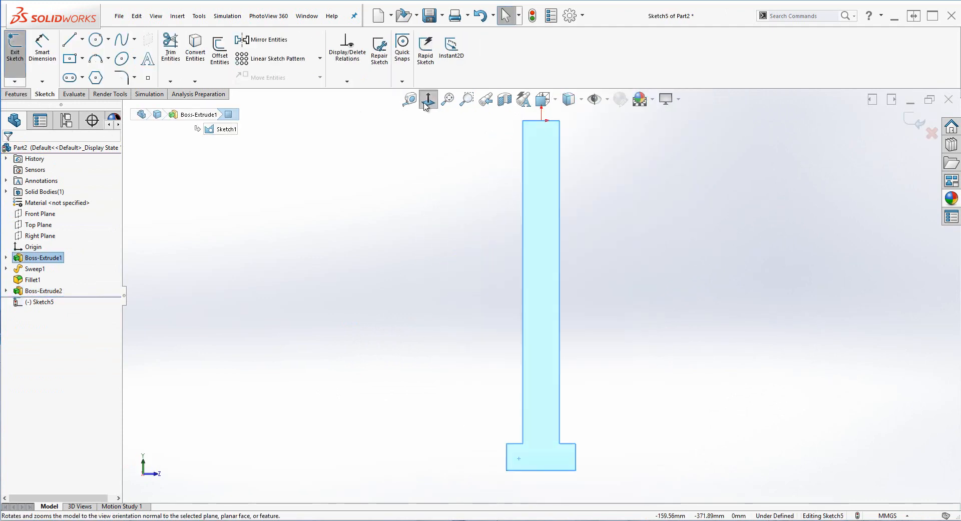
Step: Cut-sweep the Sketch5 profile along the Sketch6 path at the leg's base
{"action": "left_click", "coordinate": [68, 39]}
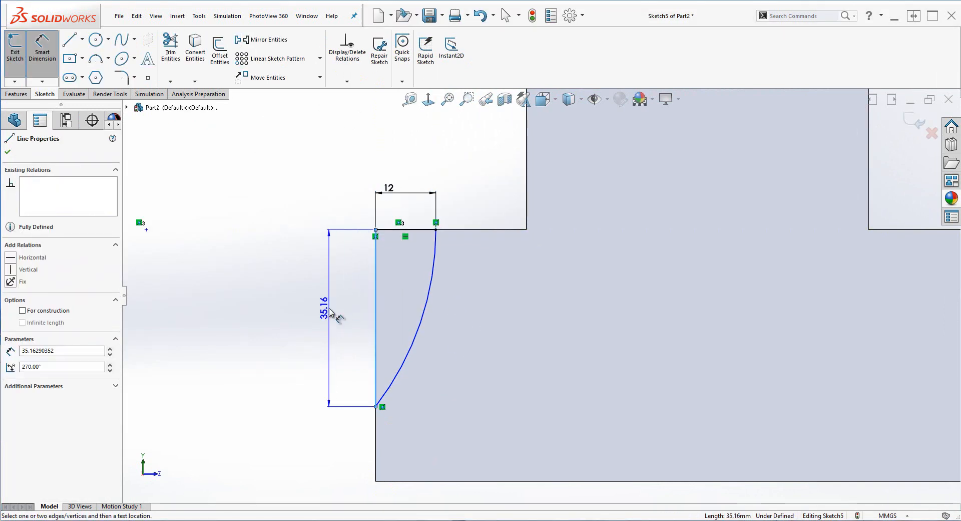
{"action": "left_click", "coordinate": [14, 46]}
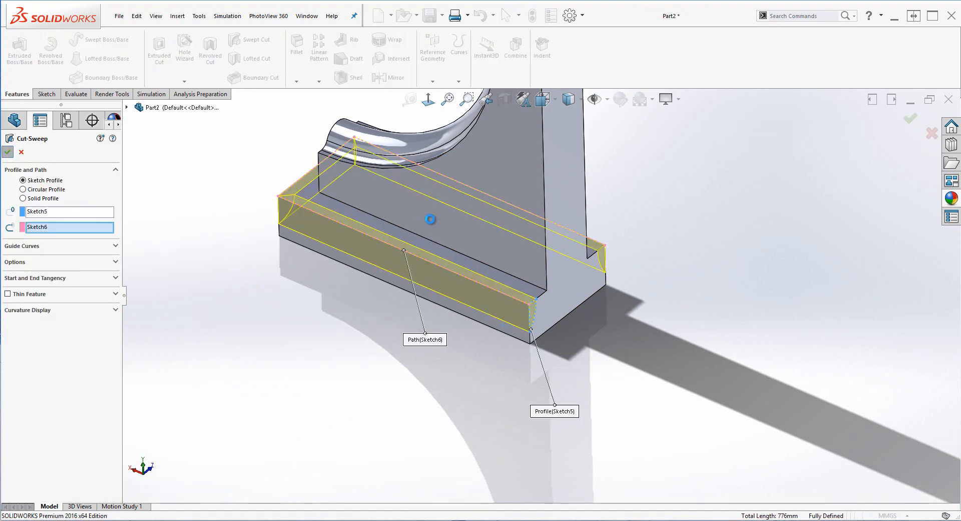
{"action": "left_click", "coordinate": [7, 151]}
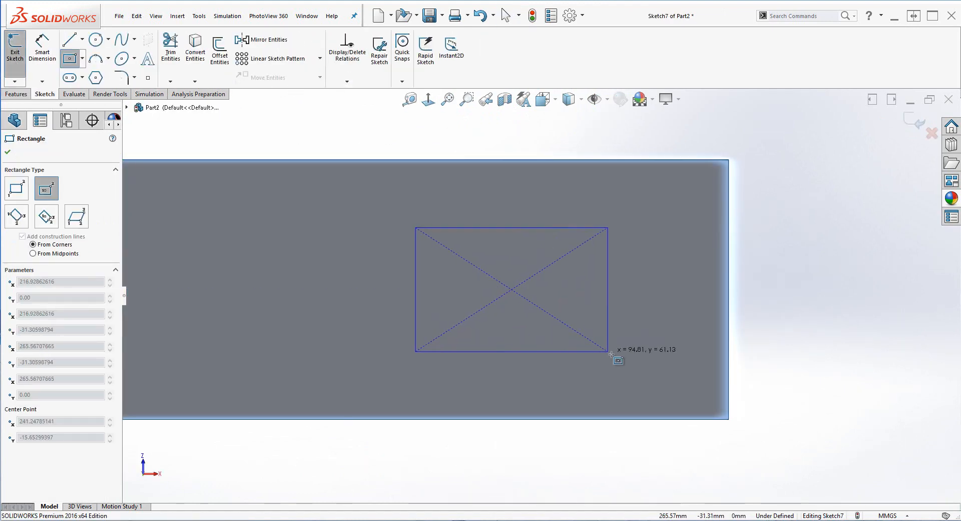
Step: Cut a 70 by 70 mm pocket 30 mm deep into the leg's base block
{"action": "left_click", "coordinate": [71, 39]}
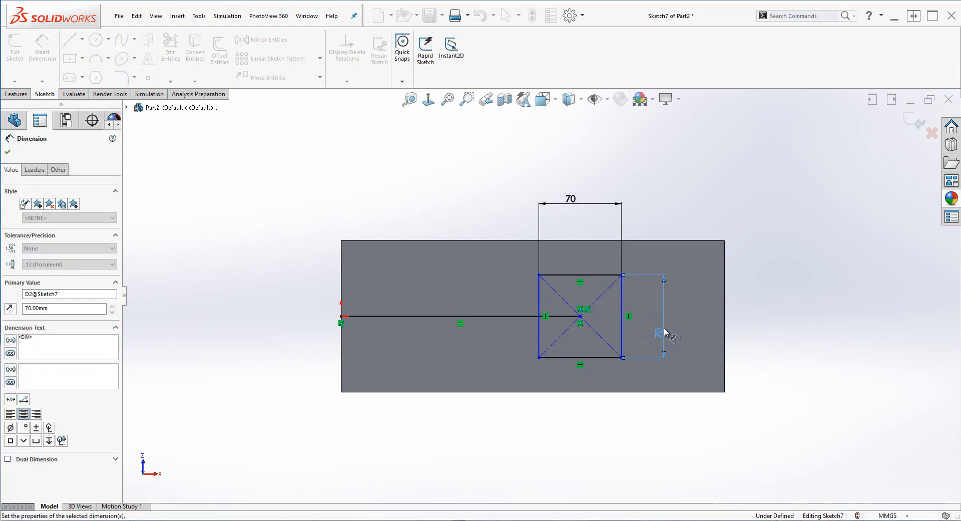
{"action": "left_click", "coordinate": [665, 316]}
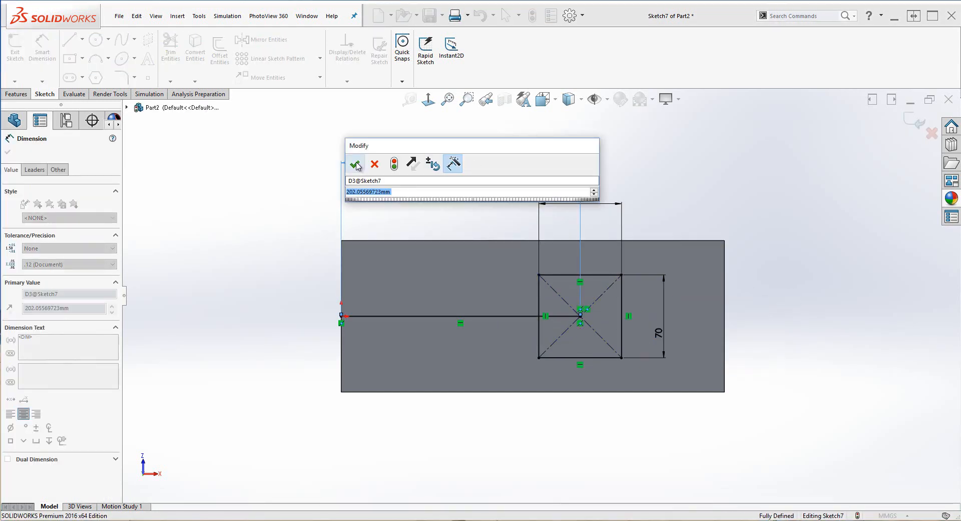
{"action": "left_click", "coordinate": [355, 164]}
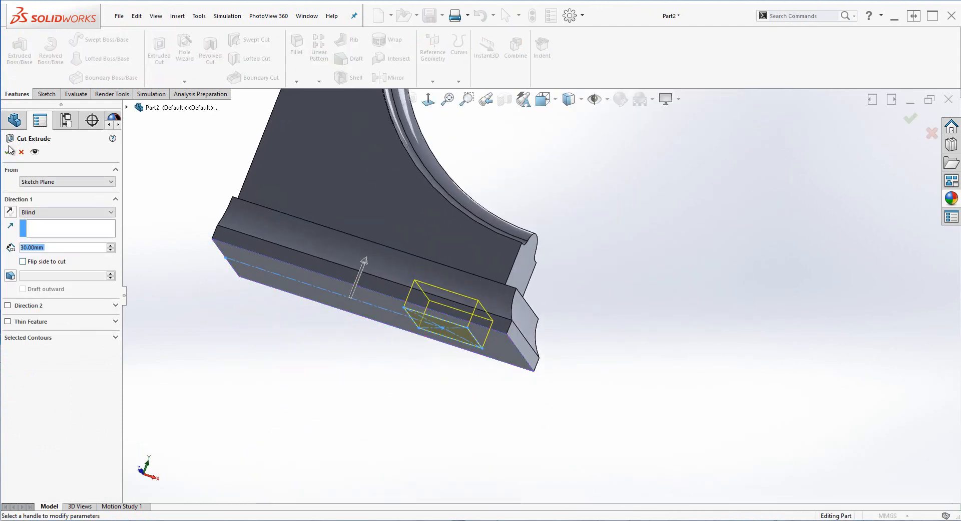
{"action": "left_click", "coordinate": [9, 151]}
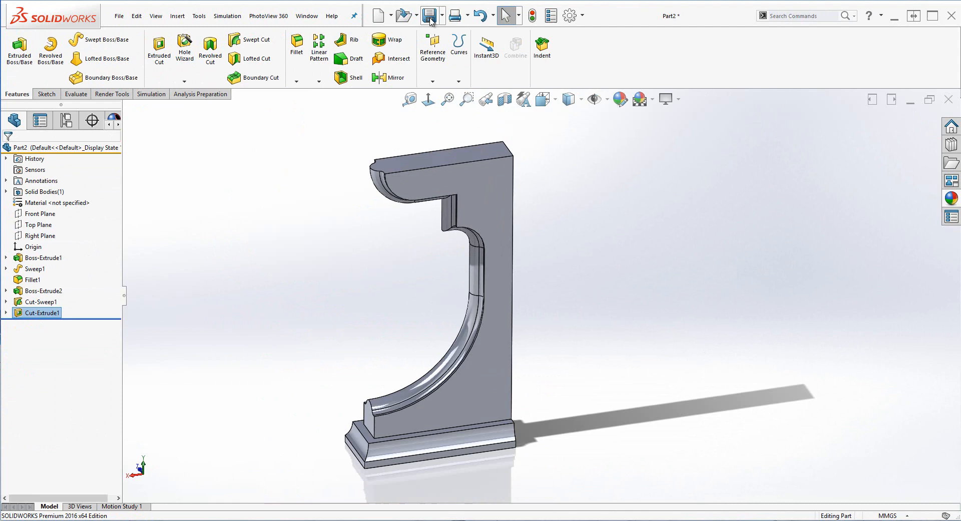
Step: Save the leg part as 'Table Side Leg'
{"action": "left_click", "coordinate": [432, 15]}
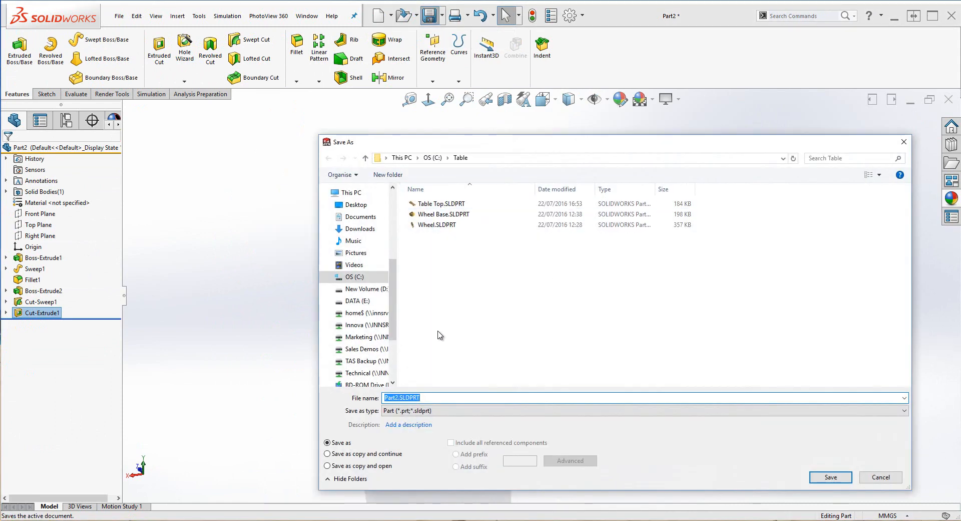
{"action": "type", "text": "Table Side Leg"}
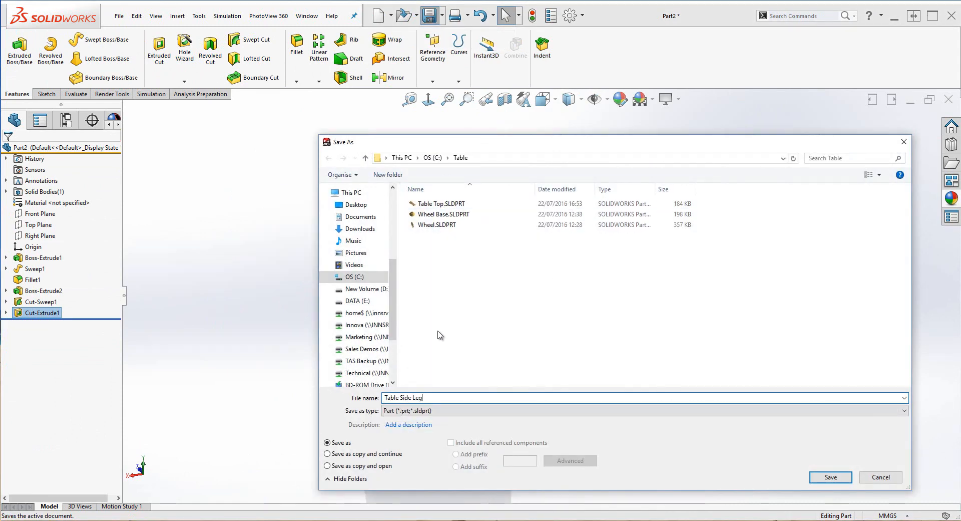
{"action": "left_click", "coordinate": [830, 476]}
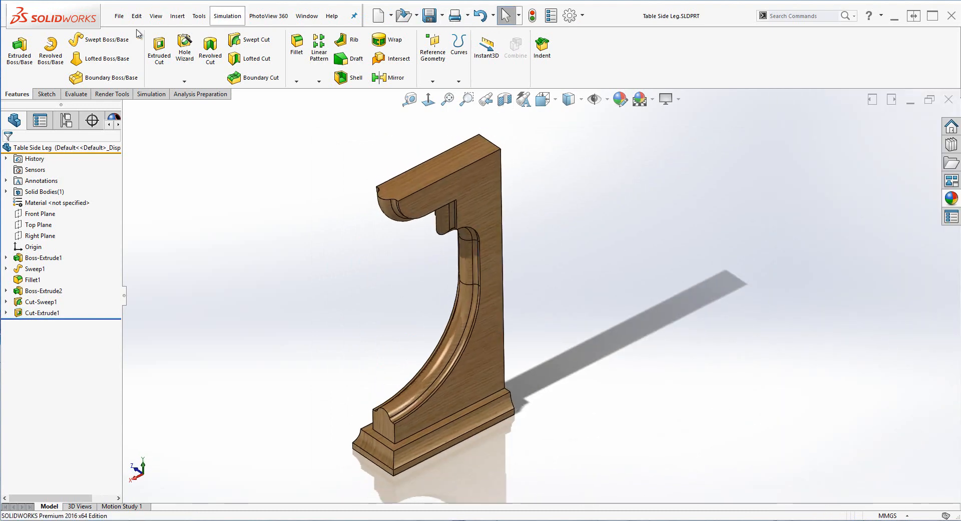
Step: Save a copy as 'Table End View Leg', mirror its body about the flat face and save
{"action": "left_click", "coordinate": [118, 15]}
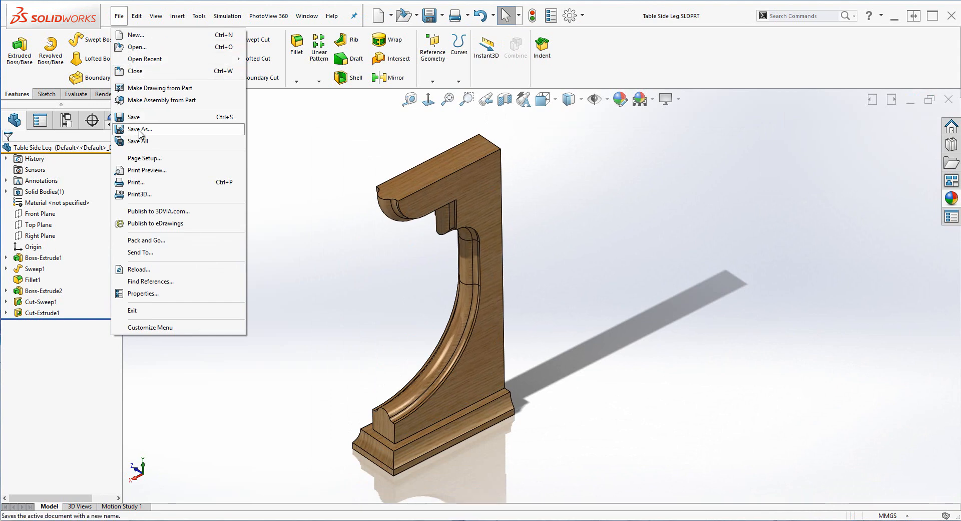
{"action": "left_click", "coordinate": [141, 129]}
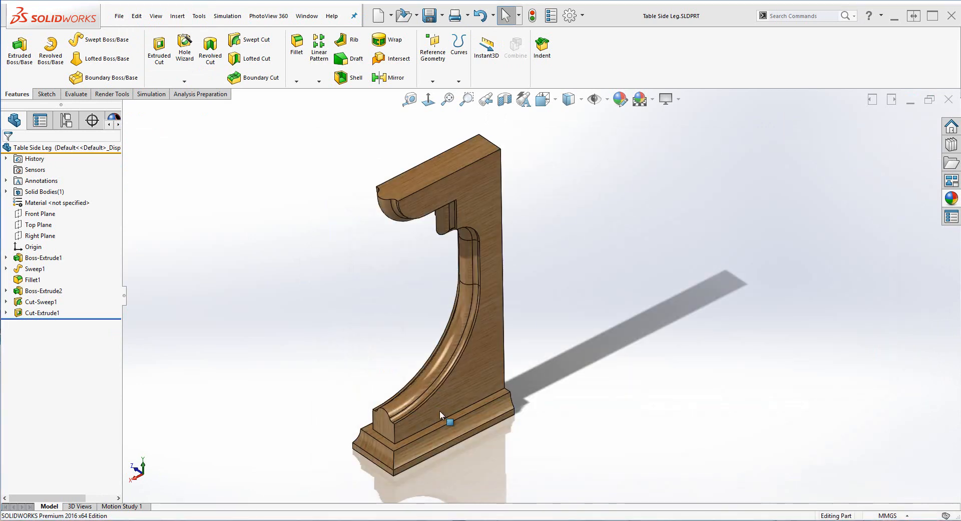
{"action": "left_click", "coordinate": [397, 77]}
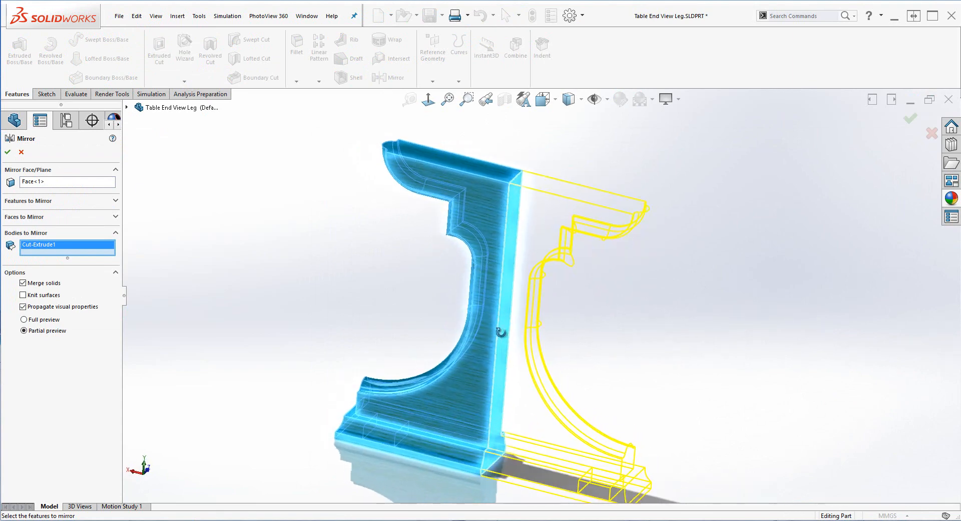
{"action": "left_click", "coordinate": [7, 152]}
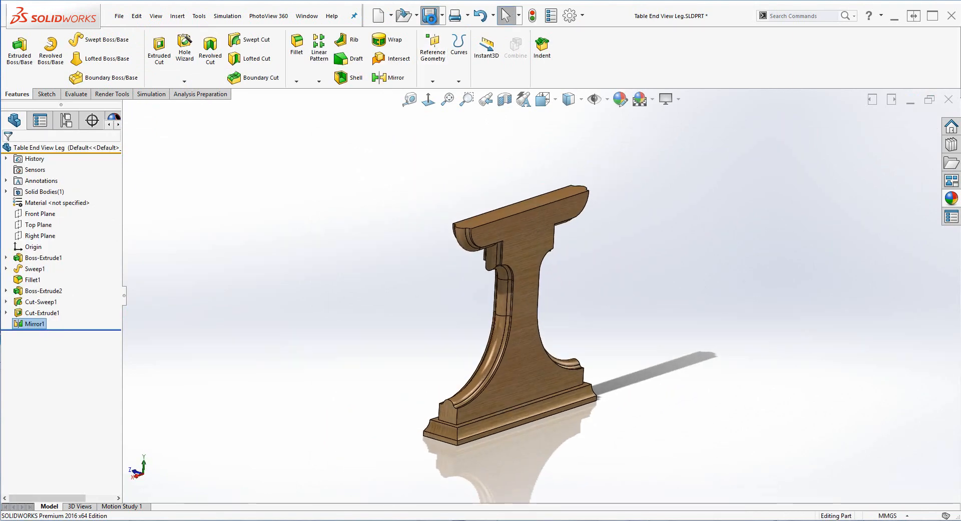
{"action": "left_click", "coordinate": [433, 15]}
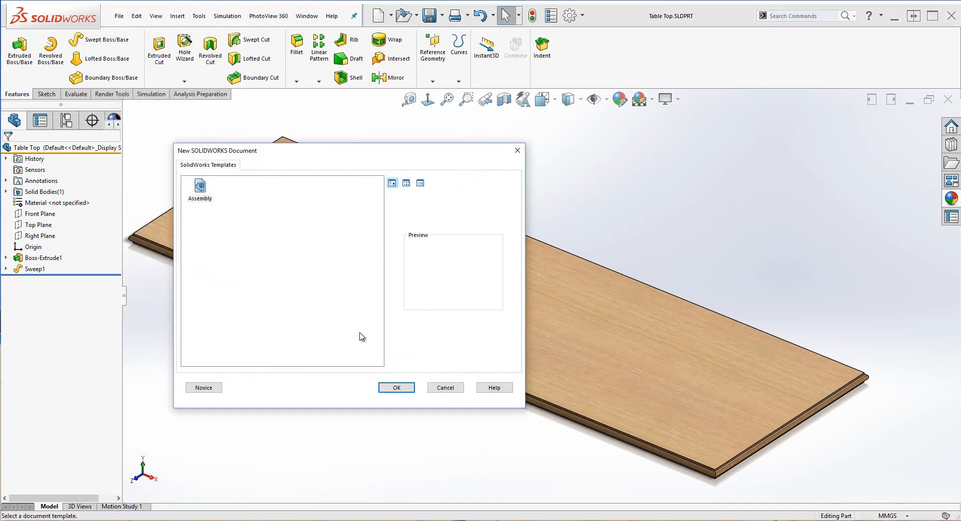
Step: Start a new assembly and place the table top and leg components in it
{"action": "left_click", "coordinate": [395, 386]}
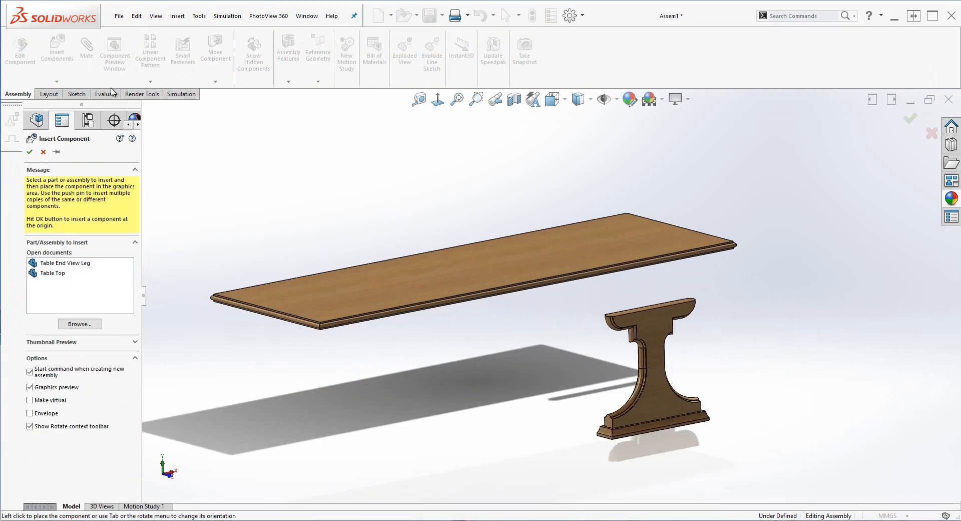
{"action": "left_click", "coordinate": [79, 323]}
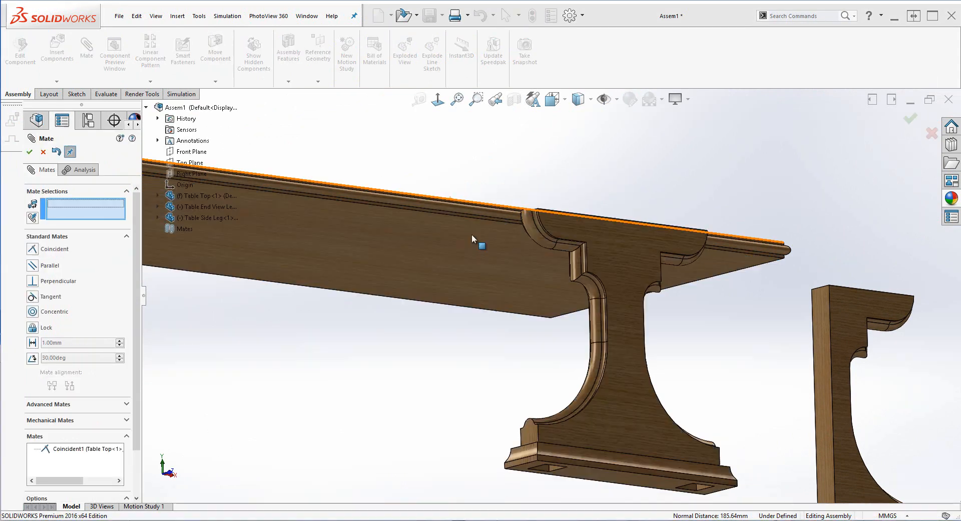
Step: Mate the end leg face 600 mm from the Right Plane
{"action": "left_click", "coordinate": [191, 173]}
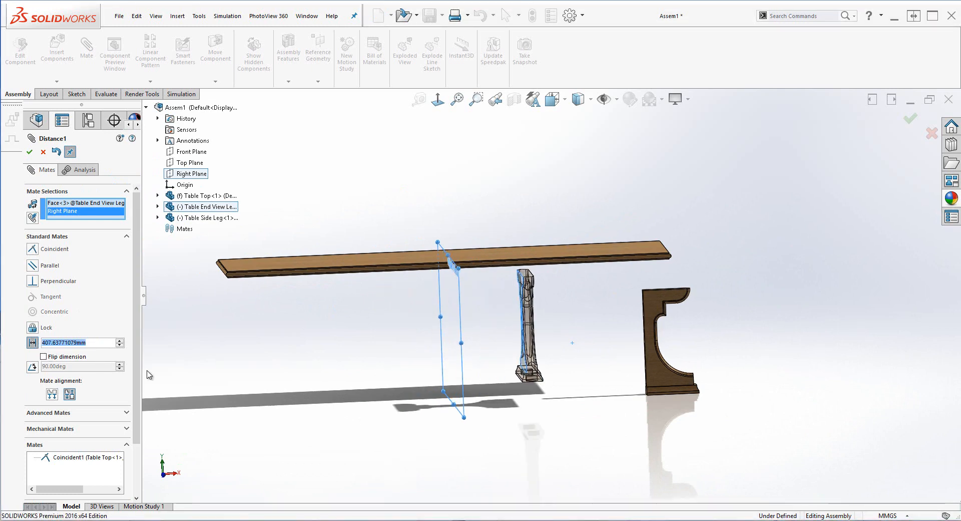
{"action": "type", "text": "600.00mm"}
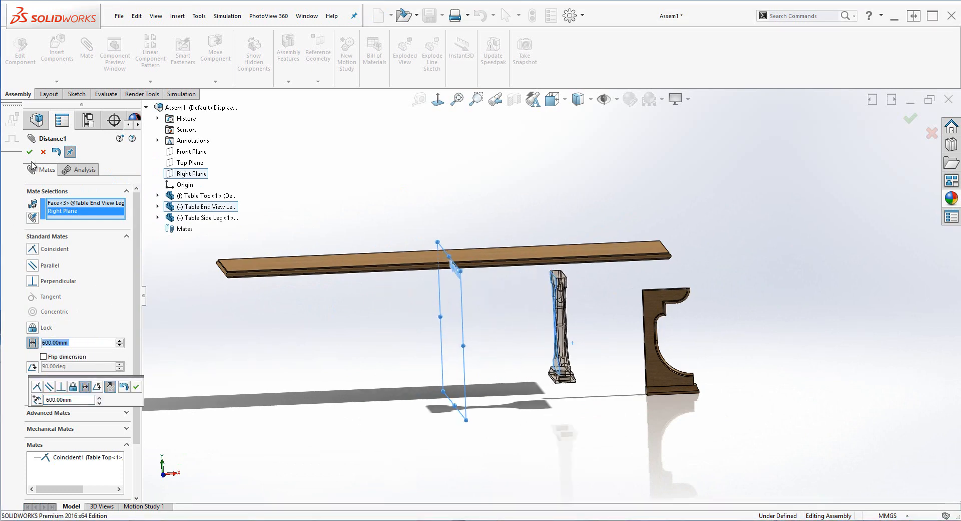
{"action": "left_click", "coordinate": [29, 151]}
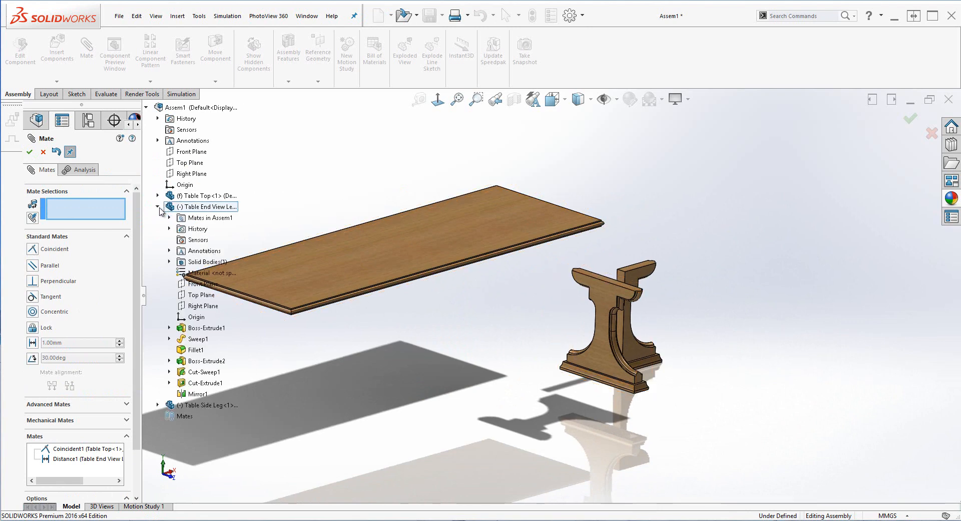
Step: Add coincident mates seating the side leg flush against the end leg
{"action": "left_click", "coordinate": [204, 306]}
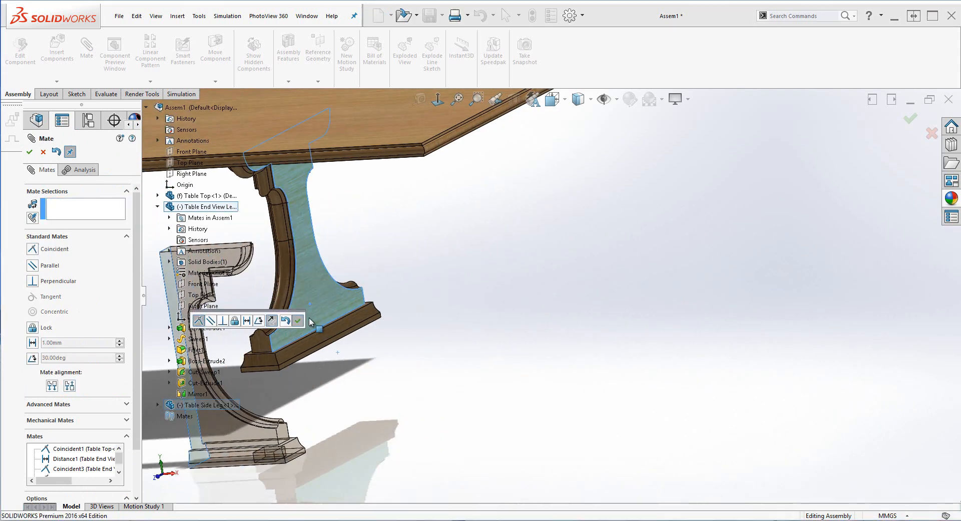
{"action": "left_click", "coordinate": [294, 319]}
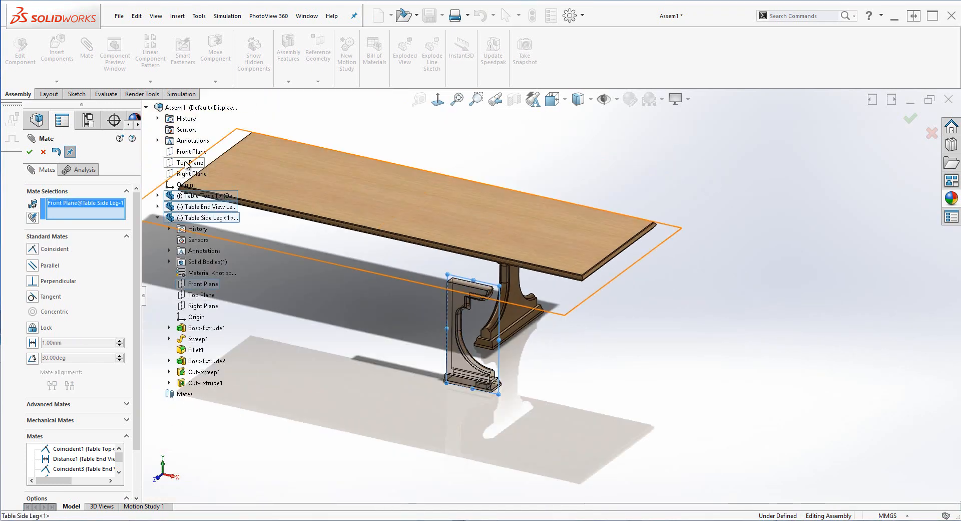
{"action": "left_click", "coordinate": [29, 151]}
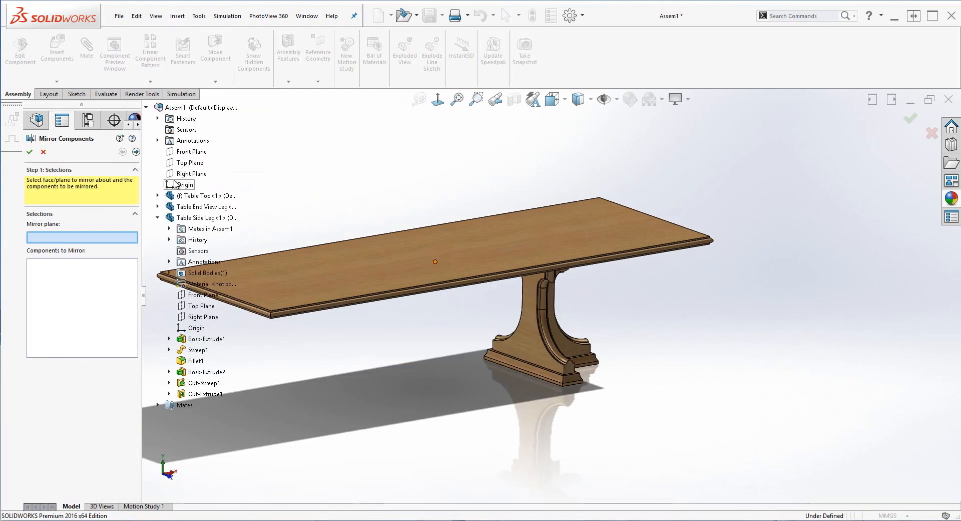
Step: Mirror both legs across the Right Plane
{"action": "left_click", "coordinate": [197, 173]}
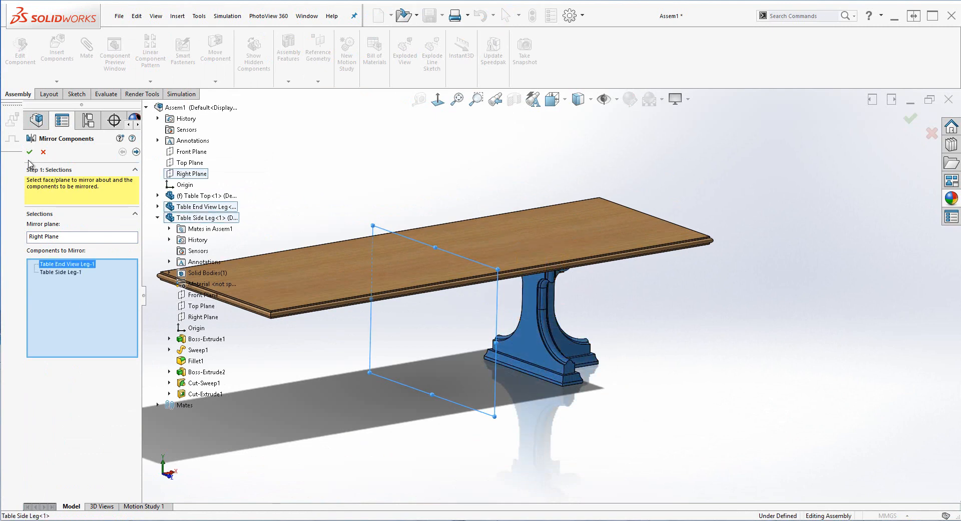
{"action": "left_click", "coordinate": [29, 151]}
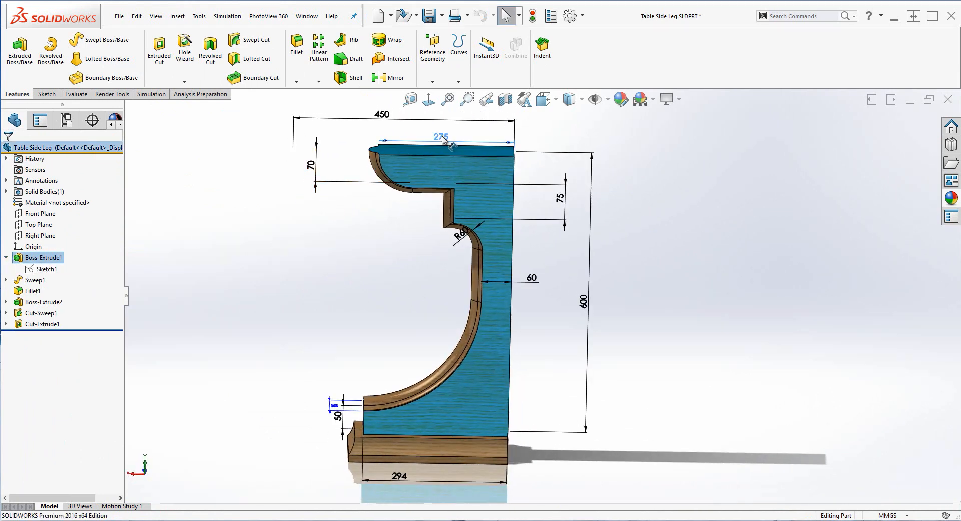
Step: Edit the 275 width dimension, save the assembly as 'Table' and start a drawing from it
{"action": "double_click", "coordinate": [441, 137]}
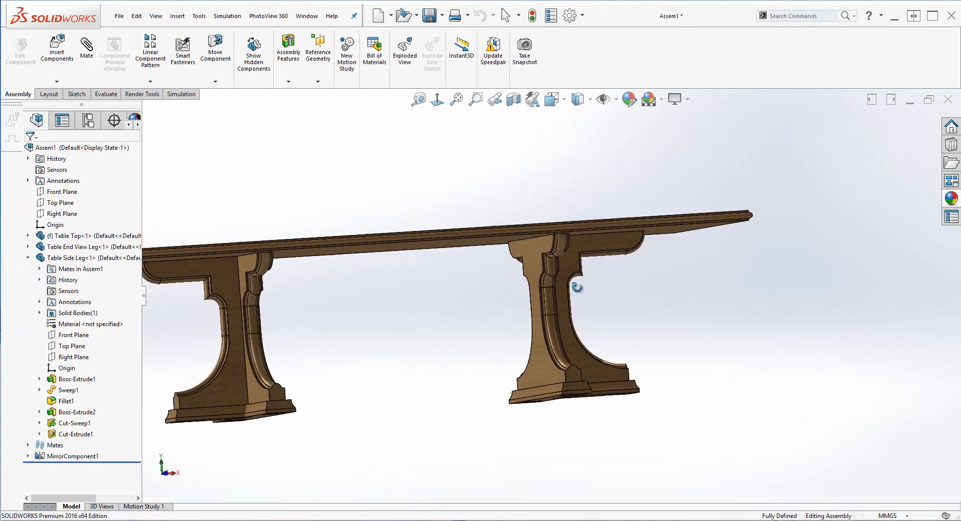
{"action": "left_click_drag", "start_coordinate": [576, 287], "coordinate": [471, 285]}
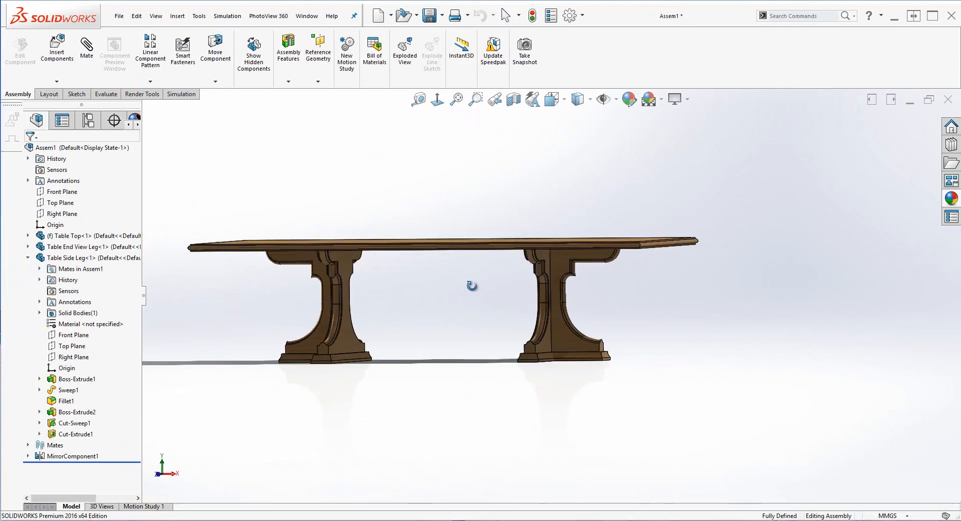
{"action": "left_click", "coordinate": [427, 15]}
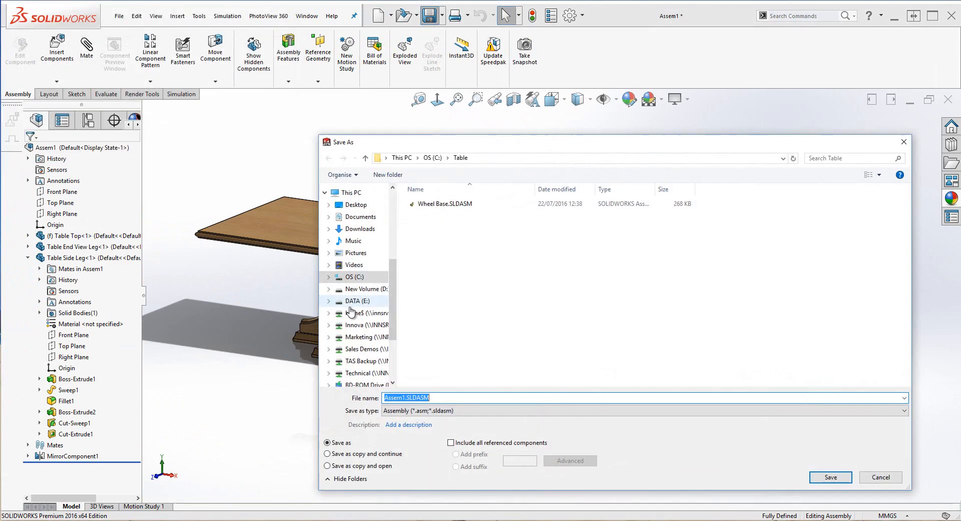
{"action": "left_click", "coordinate": [828, 476]}
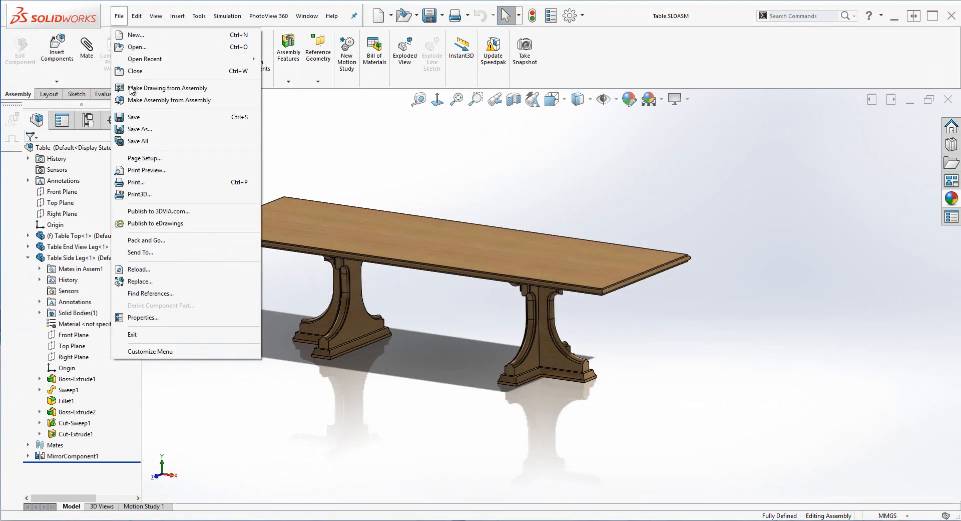
{"action": "left_click", "coordinate": [439, 325]}
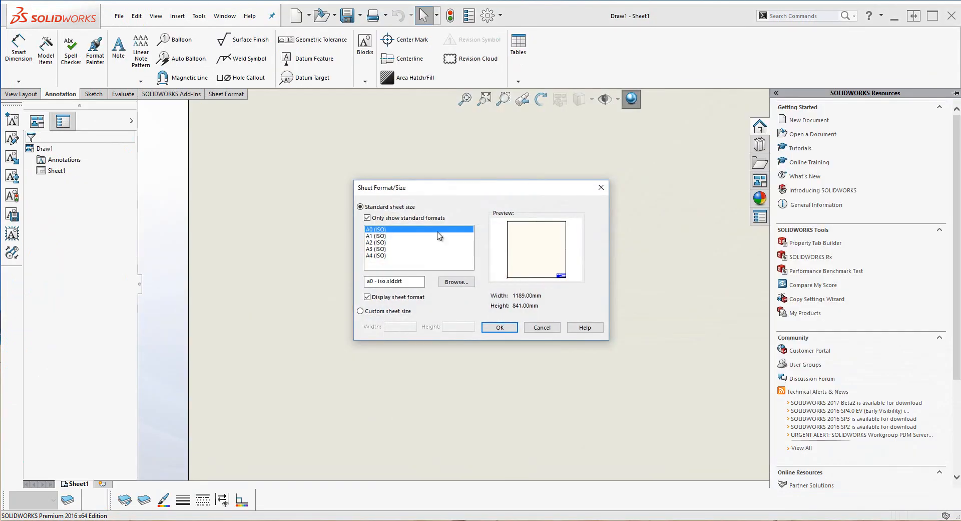
Step: Choose an A3 sheet and place front, side and top views of the table
{"action": "left_click", "coordinate": [499, 327]}
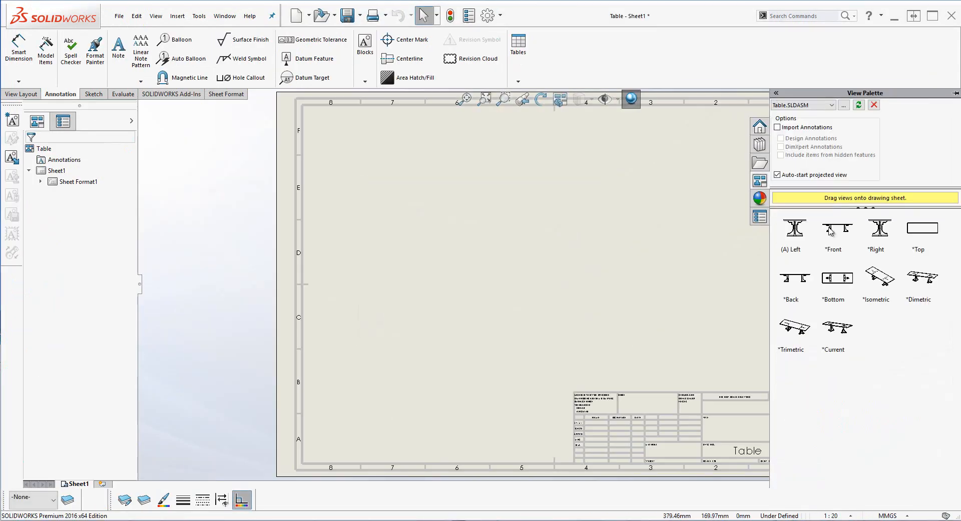
{"action": "left_click_drag", "start_coordinate": [832, 227], "coordinate": [433, 252]}
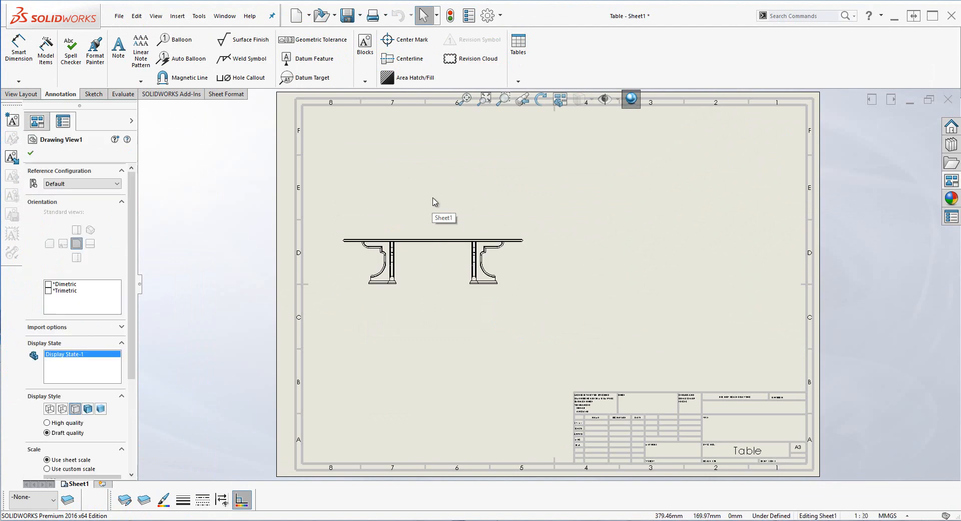
{"action": "left_click", "coordinate": [427, 381]}
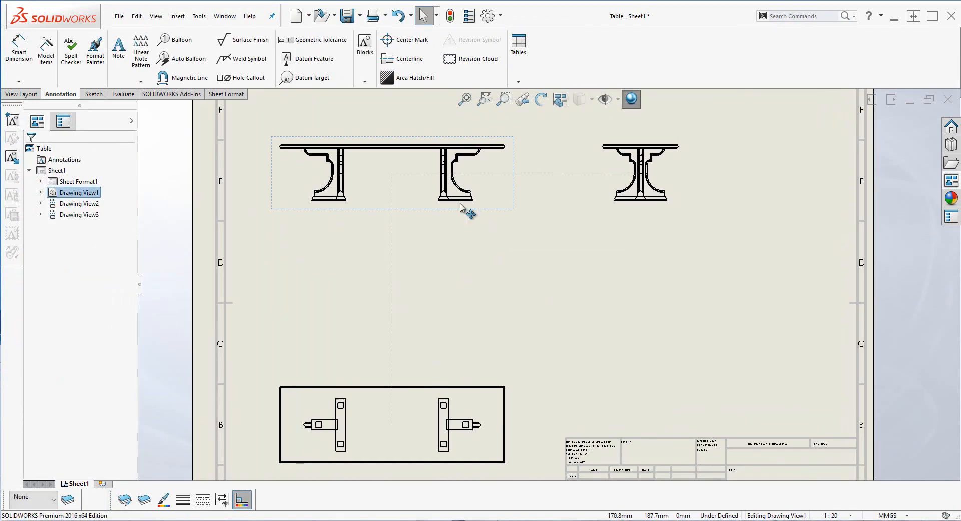
{"action": "right_click", "coordinate": [460, 208]}
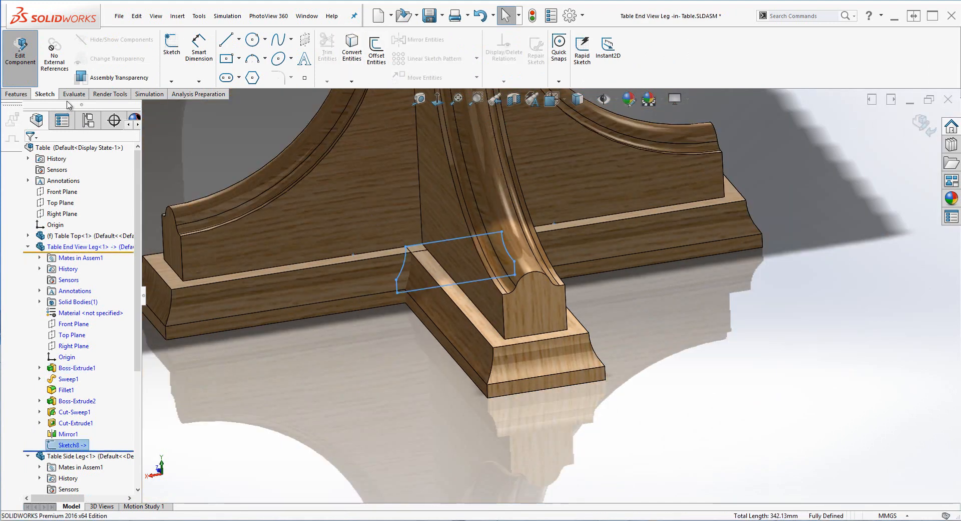
Step: Finish the end leg base sketch and inspect the side leg's Cut-Sweep1 groove edge
{"action": "left_click", "coordinate": [86, 211]}
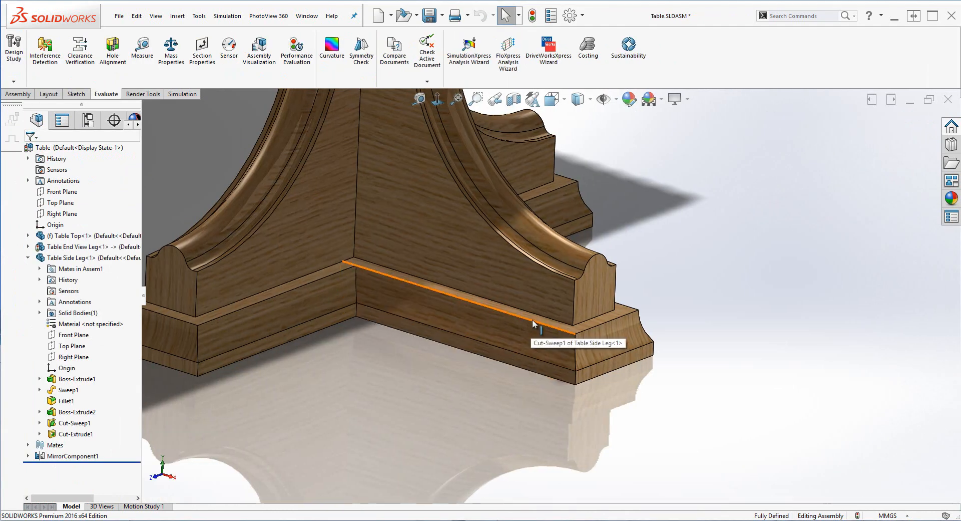
{"action": "left_click", "coordinate": [540, 323]}
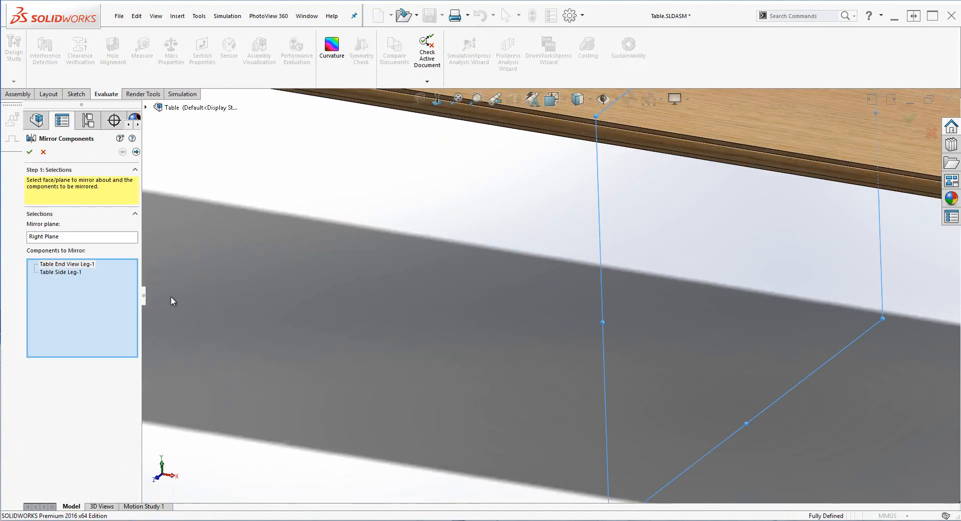
Step: Mirror both legs across the Right Plane with the end leg as an opposite-hand version
{"action": "left_click", "coordinate": [67, 263]}
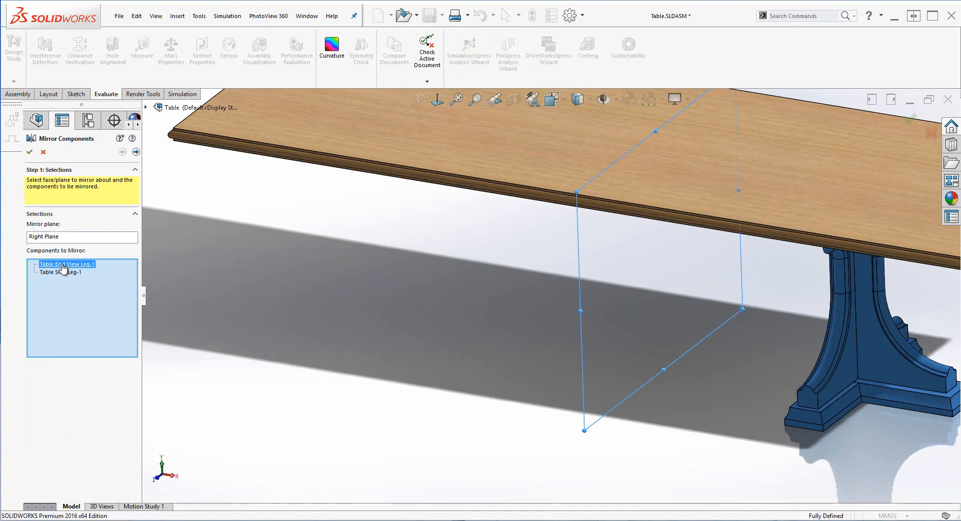
{"action": "left_click", "coordinate": [136, 151]}
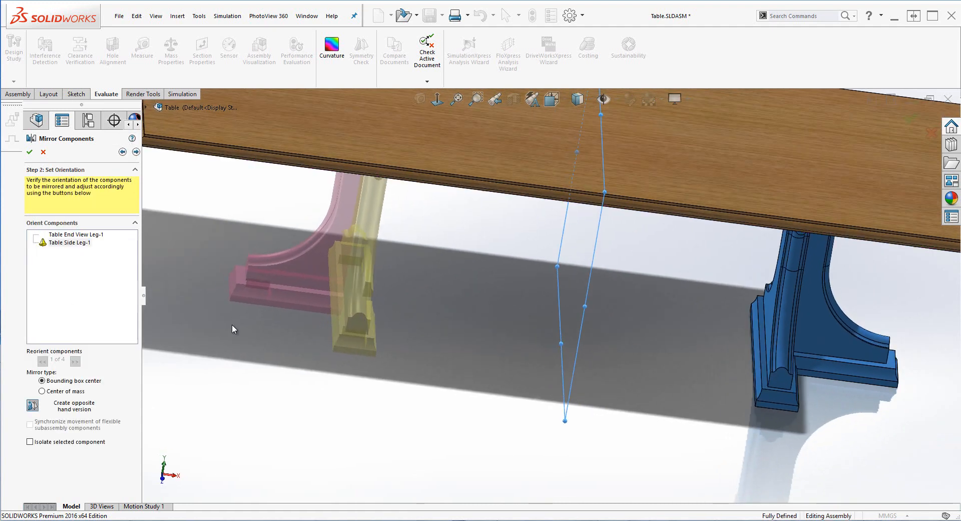
{"action": "left_click", "coordinate": [33, 405]}
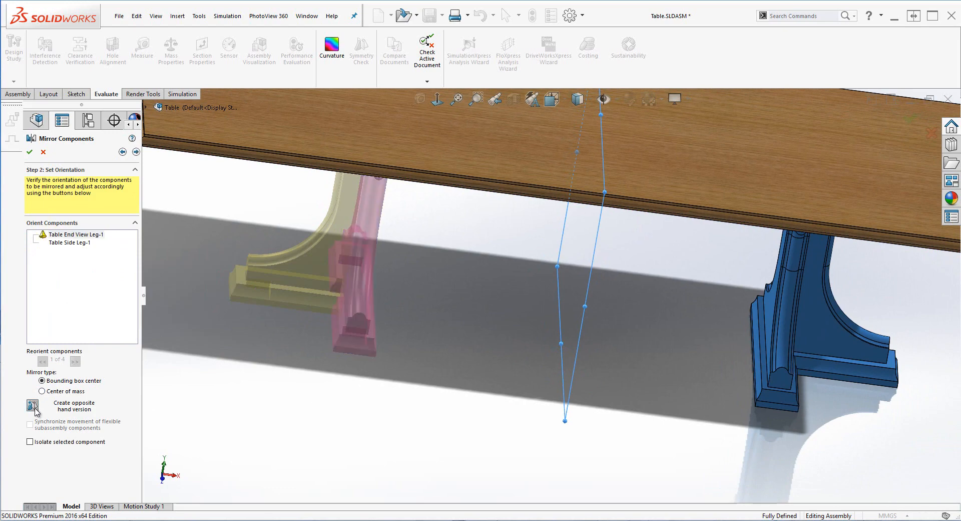
{"action": "left_click", "coordinate": [135, 151]}
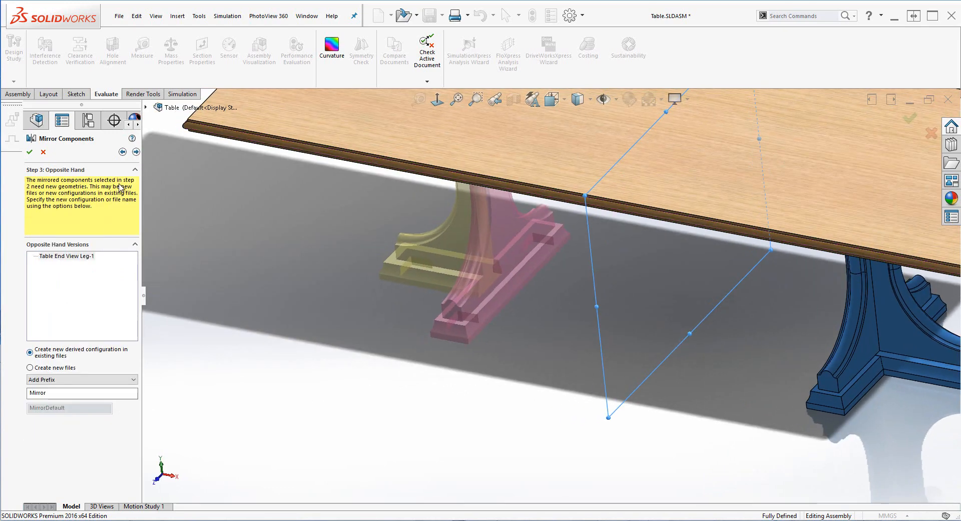
{"action": "left_click", "coordinate": [29, 151]}
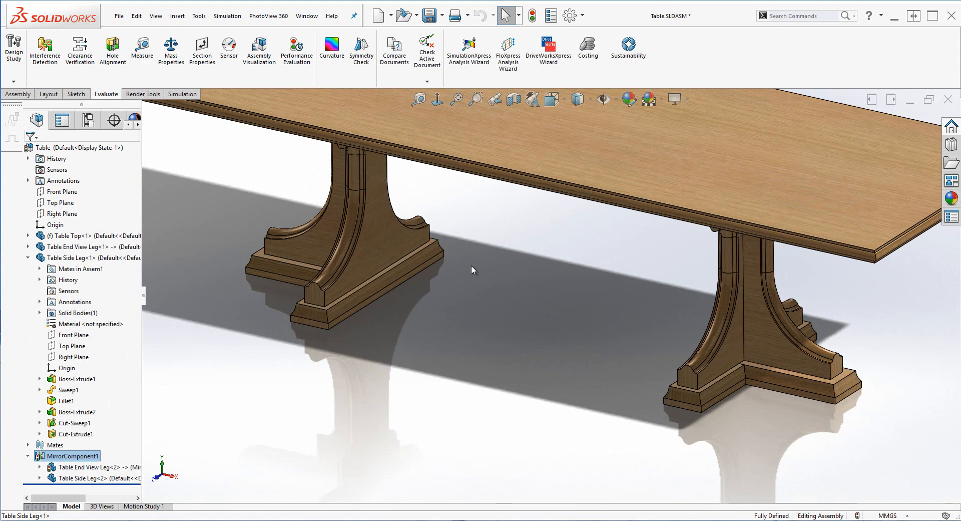
{"action": "left_click", "coordinate": [431, 15]}
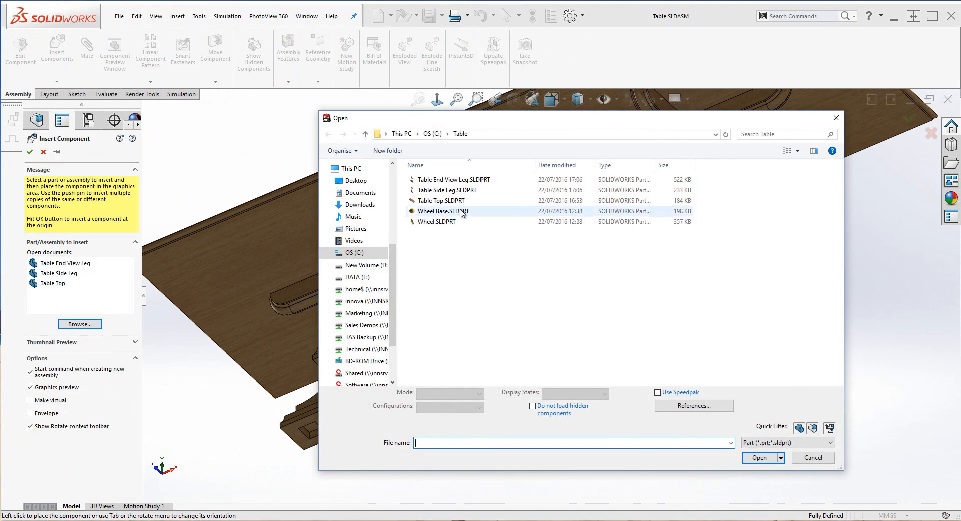
Step: Insert Wheel Base.SLDPRT under a leg foot and centre it with a width mate
{"action": "double_click", "coordinate": [443, 212]}
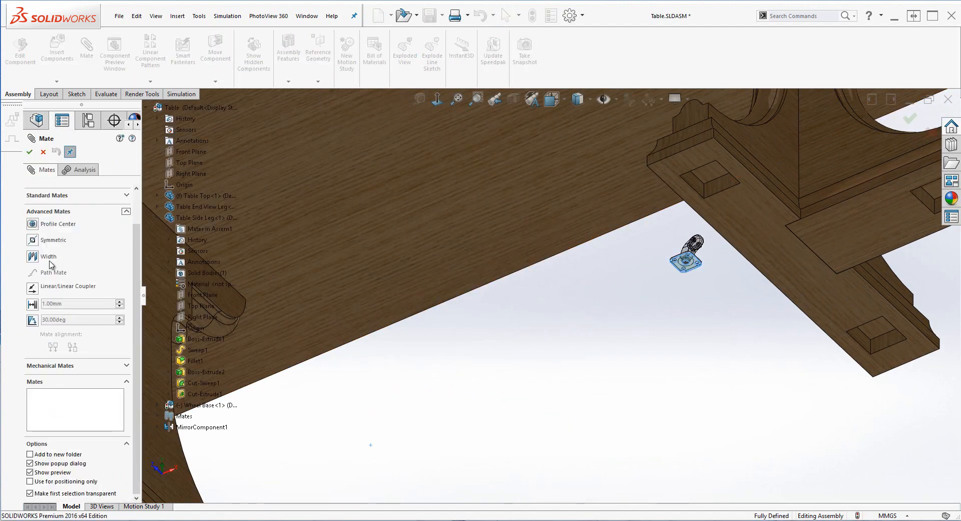
{"action": "left_click", "coordinate": [58, 223]}
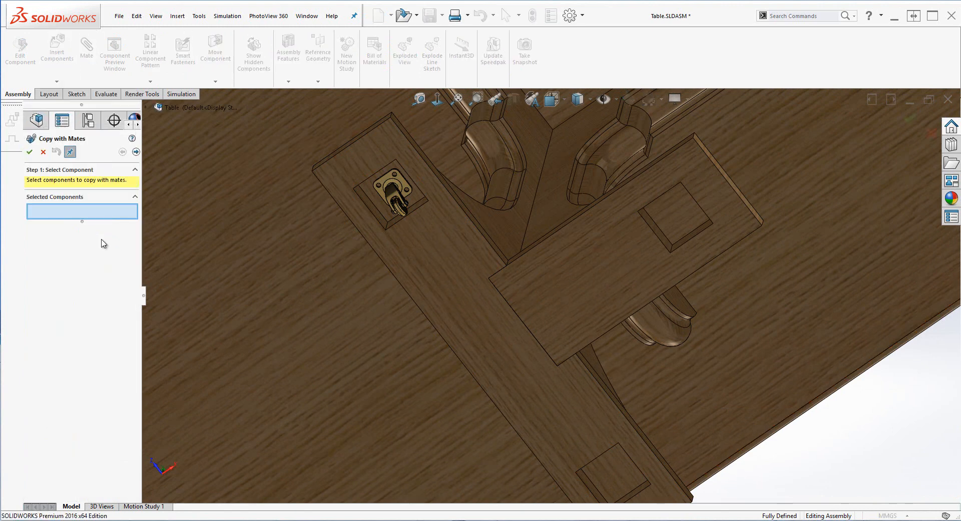
Step: Copy the wheel base with mates and mirror legs and wheel bases across the Right Plane
{"action": "left_click", "coordinate": [196, 404]}
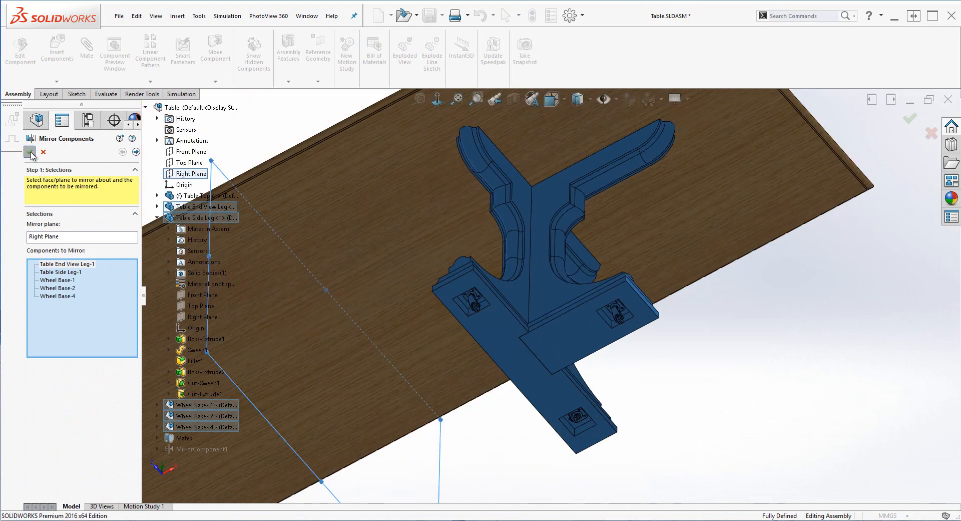
{"action": "left_click", "coordinate": [30, 152]}
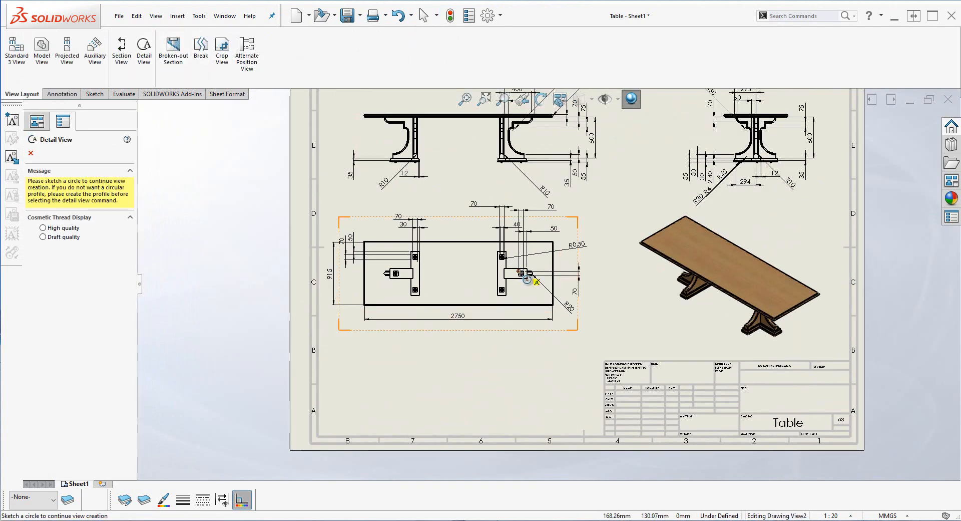
Step: Outline the wheel base area to define Detail View A at 1:10
{"action": "left_click", "coordinate": [525, 279]}
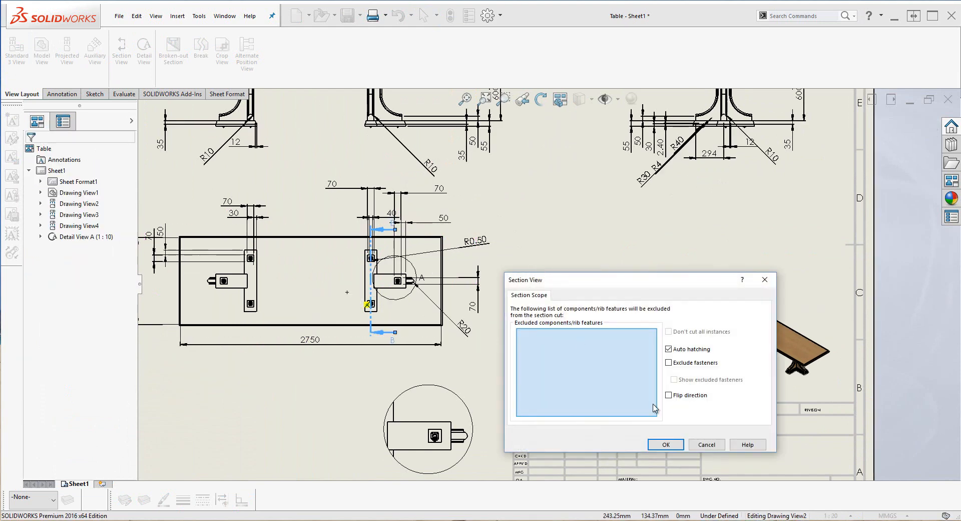
Step: Accept the section cut and place Section View B-B of the leg beside Detail View A
{"action": "left_click", "coordinate": [665, 444]}
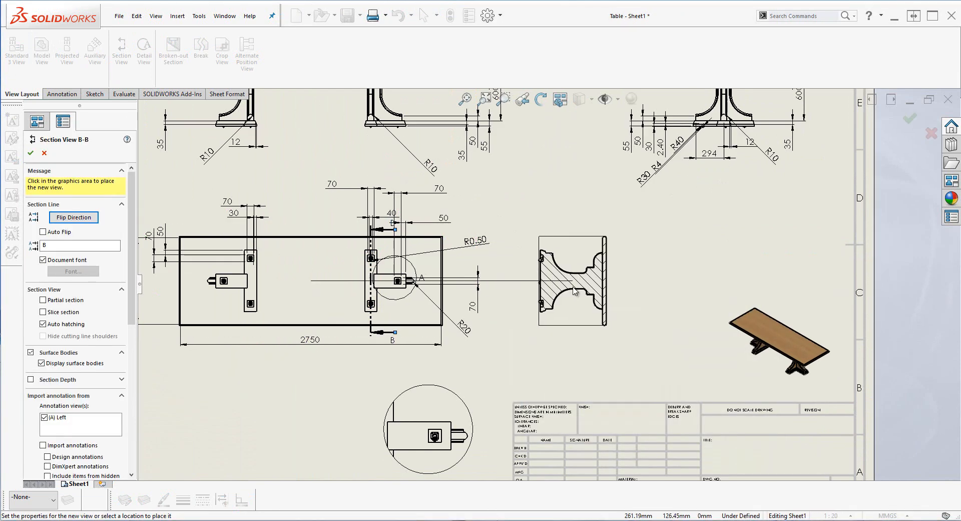
{"action": "left_click", "coordinate": [573, 291]}
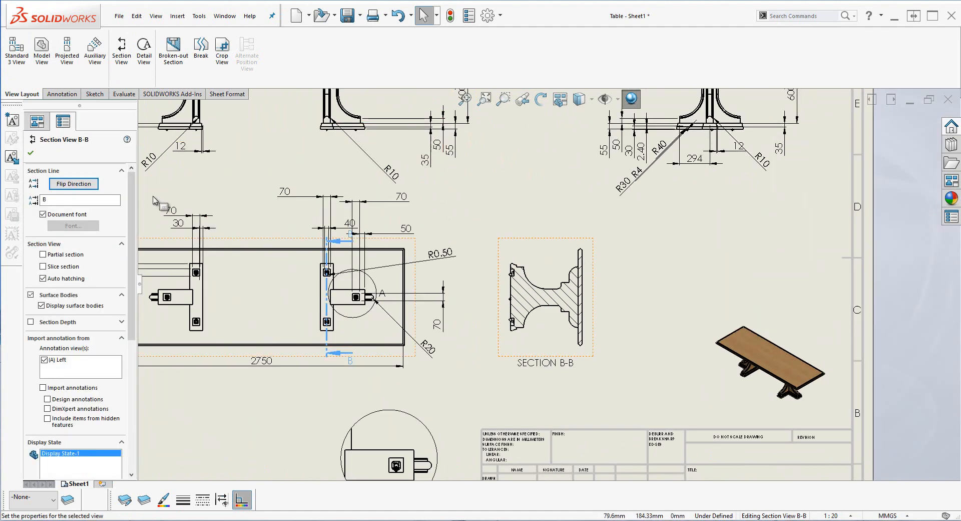
{"action": "left_click", "coordinate": [541, 99]}
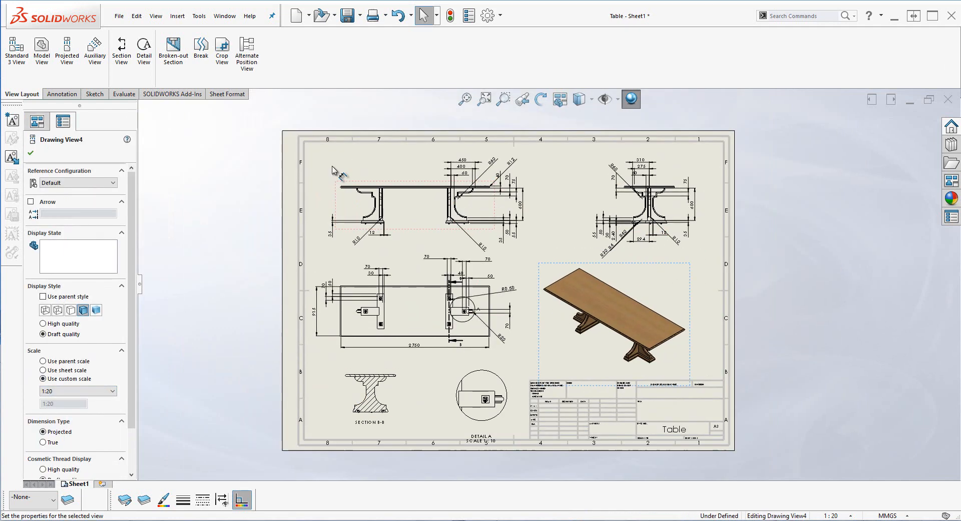
Step: Save the drawing as Table and change the 2750 table length dimension to 2550
{"action": "left_click", "coordinate": [345, 15]}
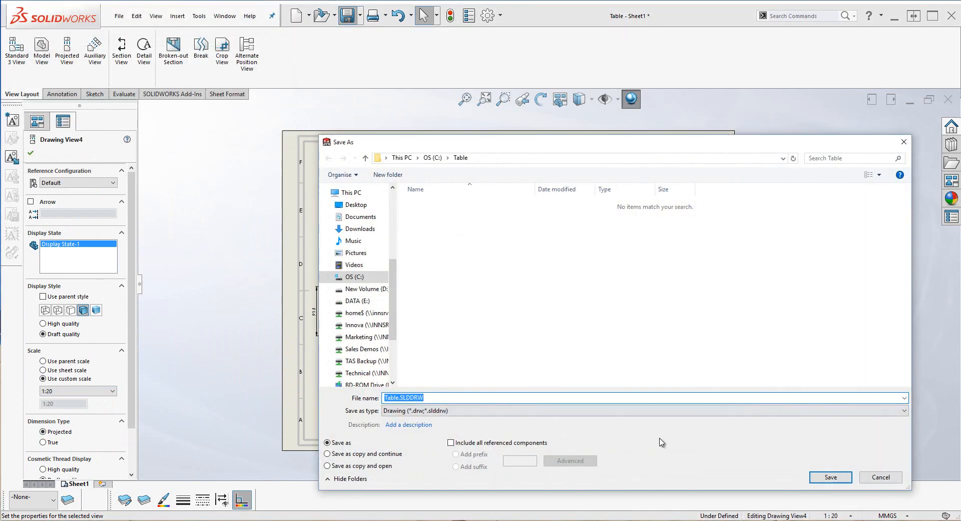
{"action": "left_click", "coordinate": [829, 476]}
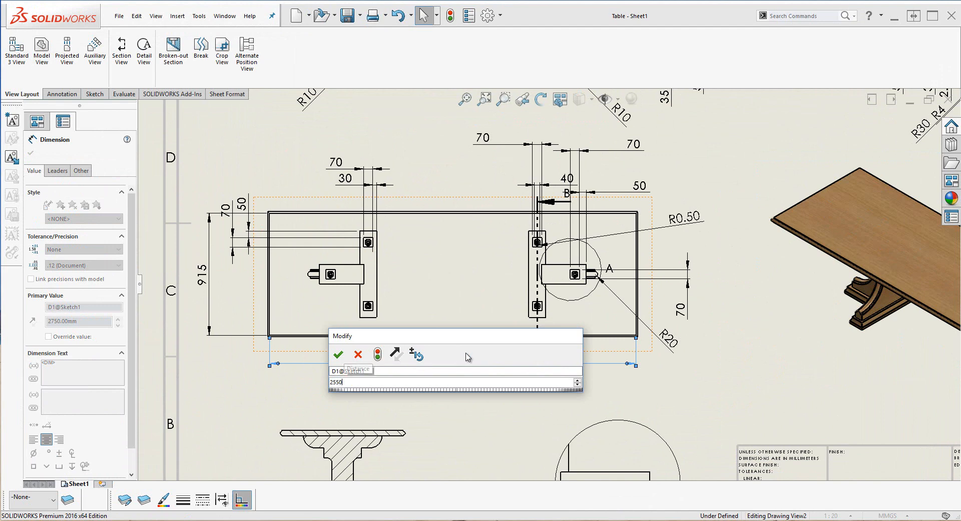
{"action": "left_click", "coordinate": [338, 354]}
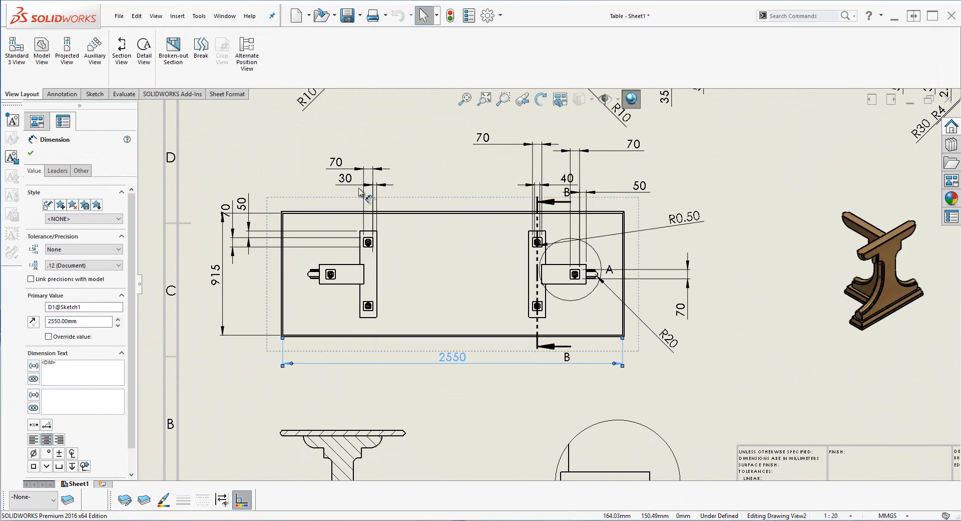